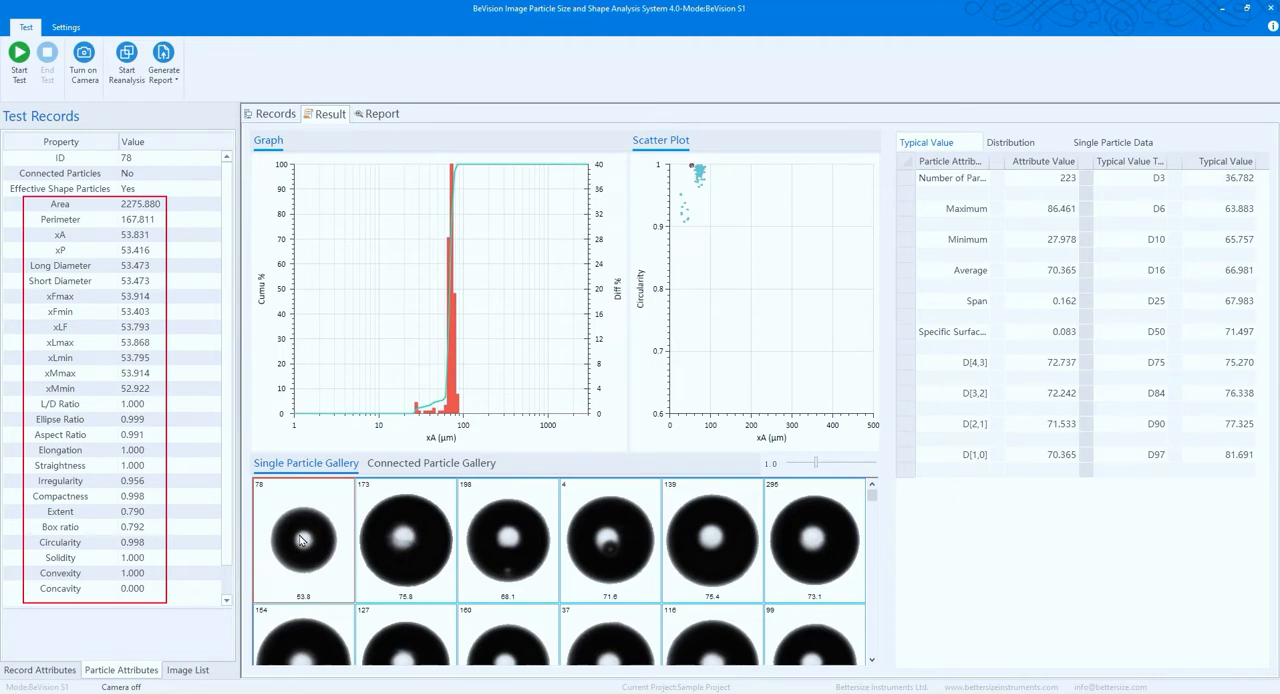
mouse_move(287, 539)
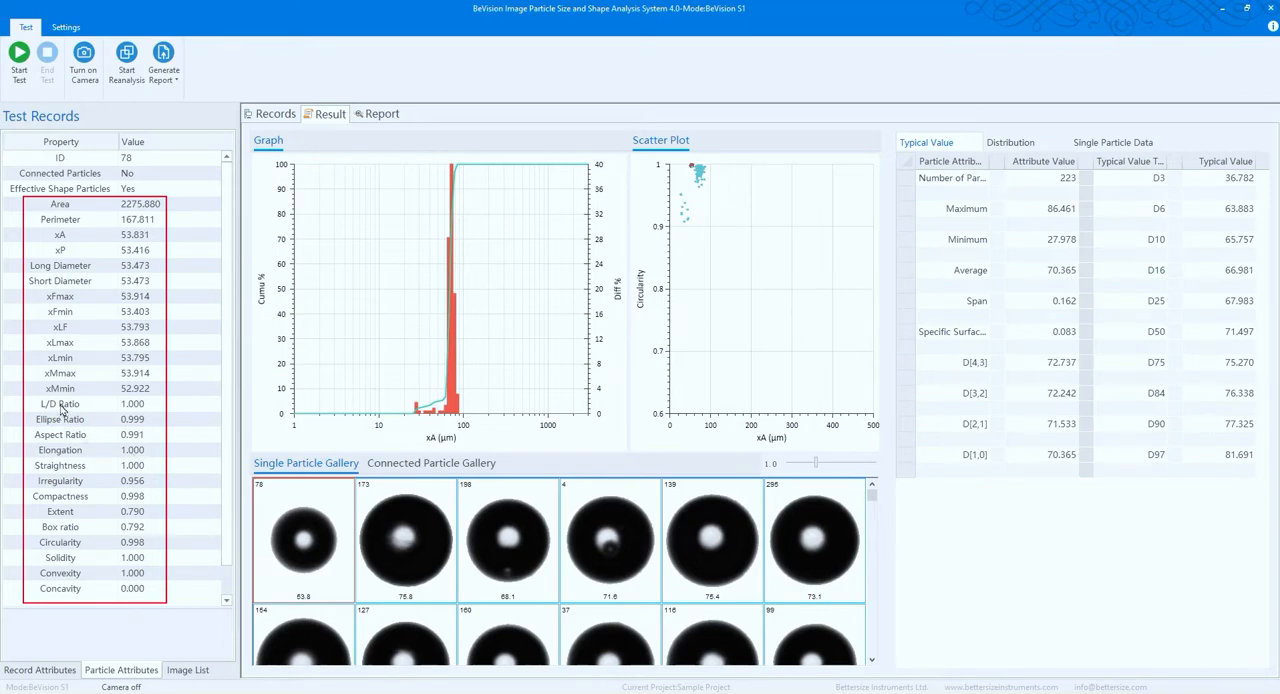
Save the live glass-bead camera image as a BMP into the SaveBmp folder and confirm.
click(270, 113)
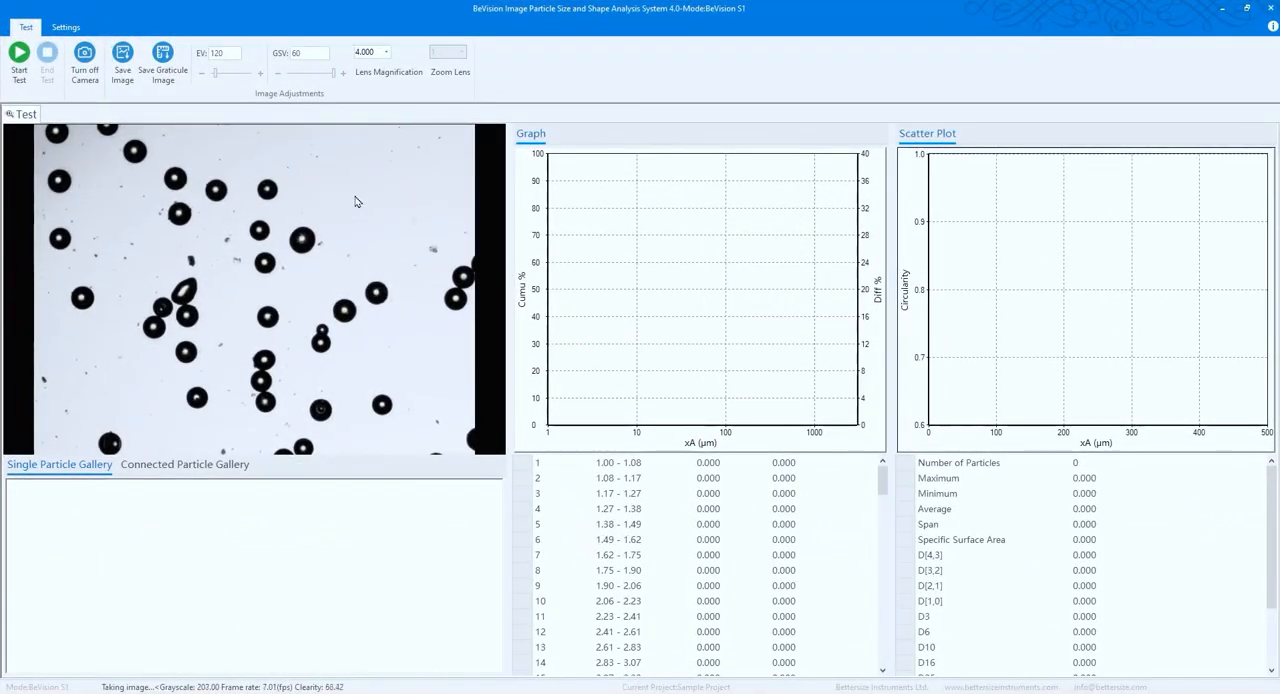
mouse_move(275, 123)
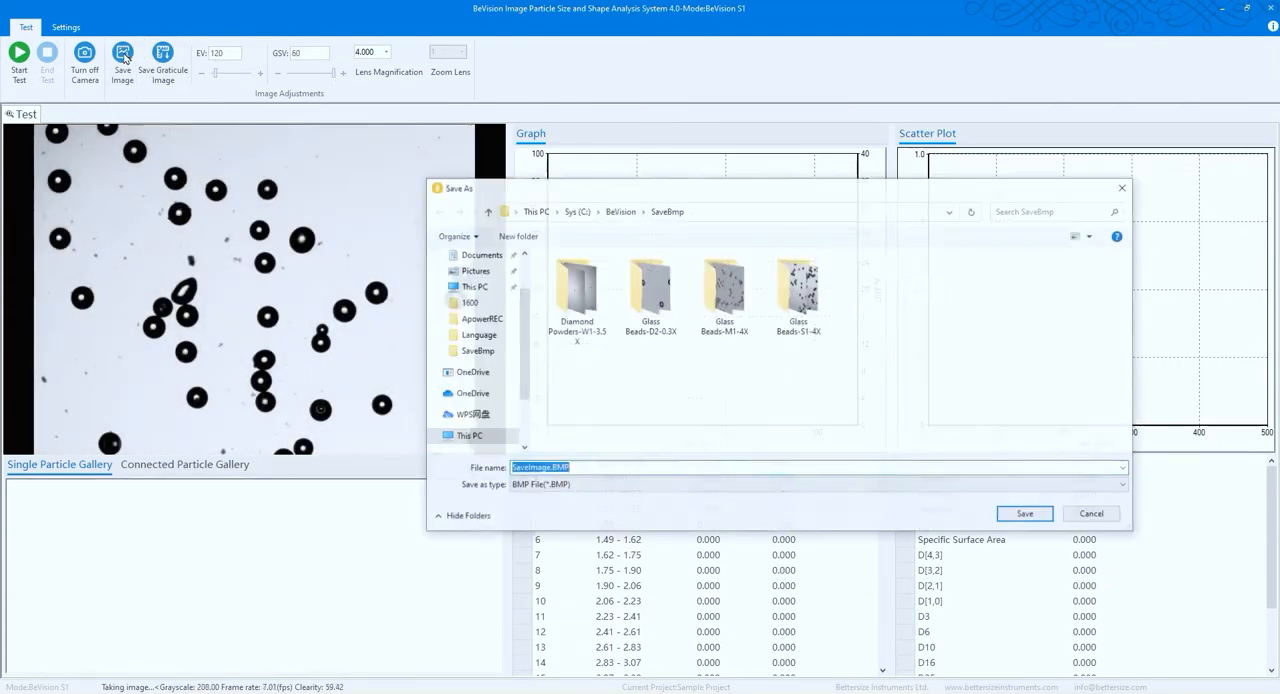
click(1024, 513)
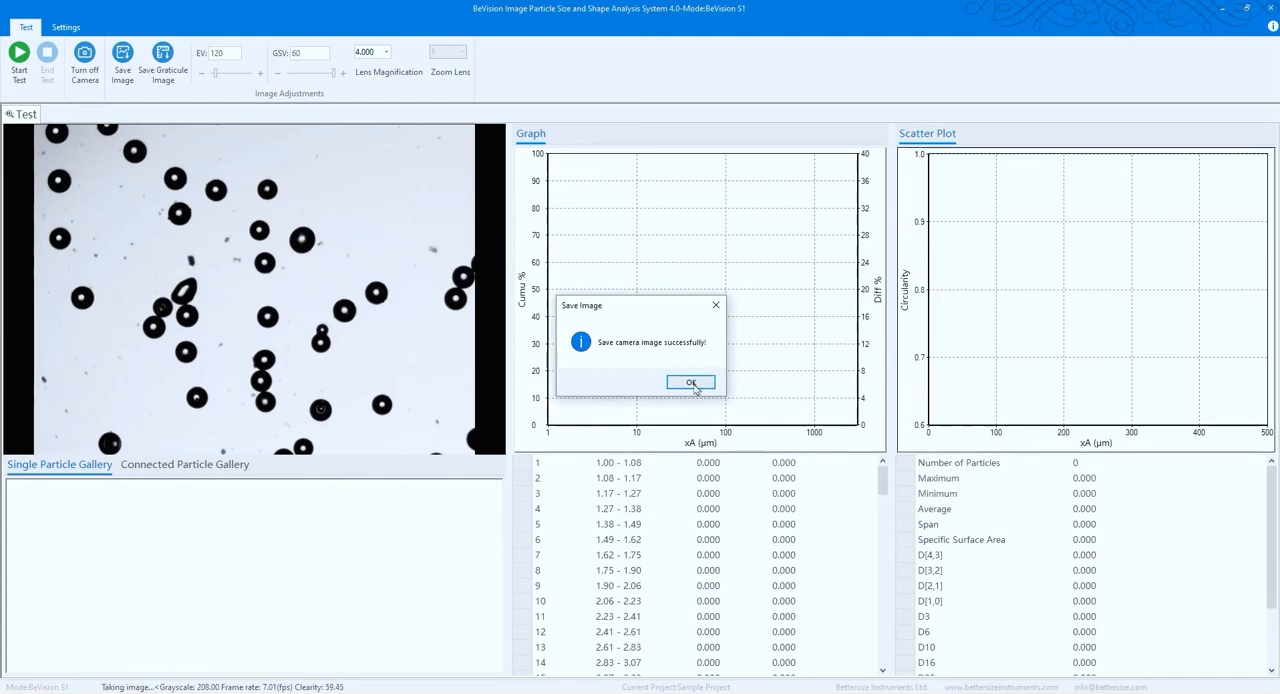
click(691, 383)
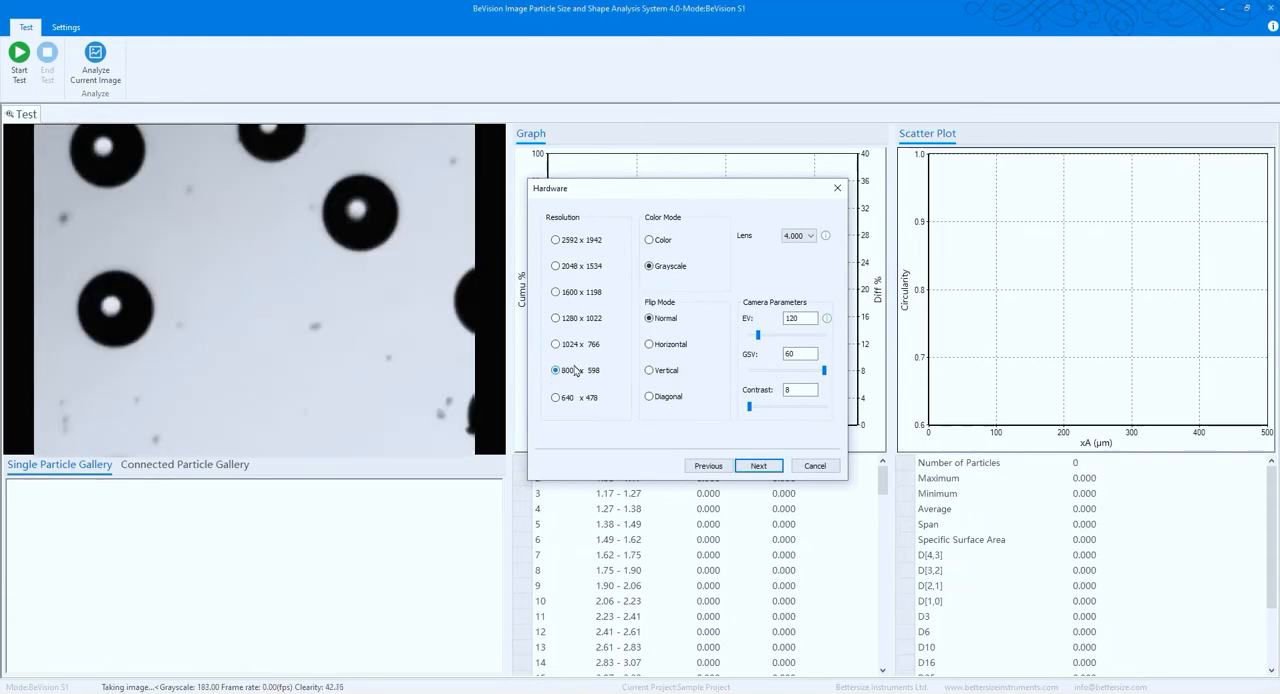
Choose the 2592 x 1942 camera resolution and continue to the analysis settings.
click(556, 239)
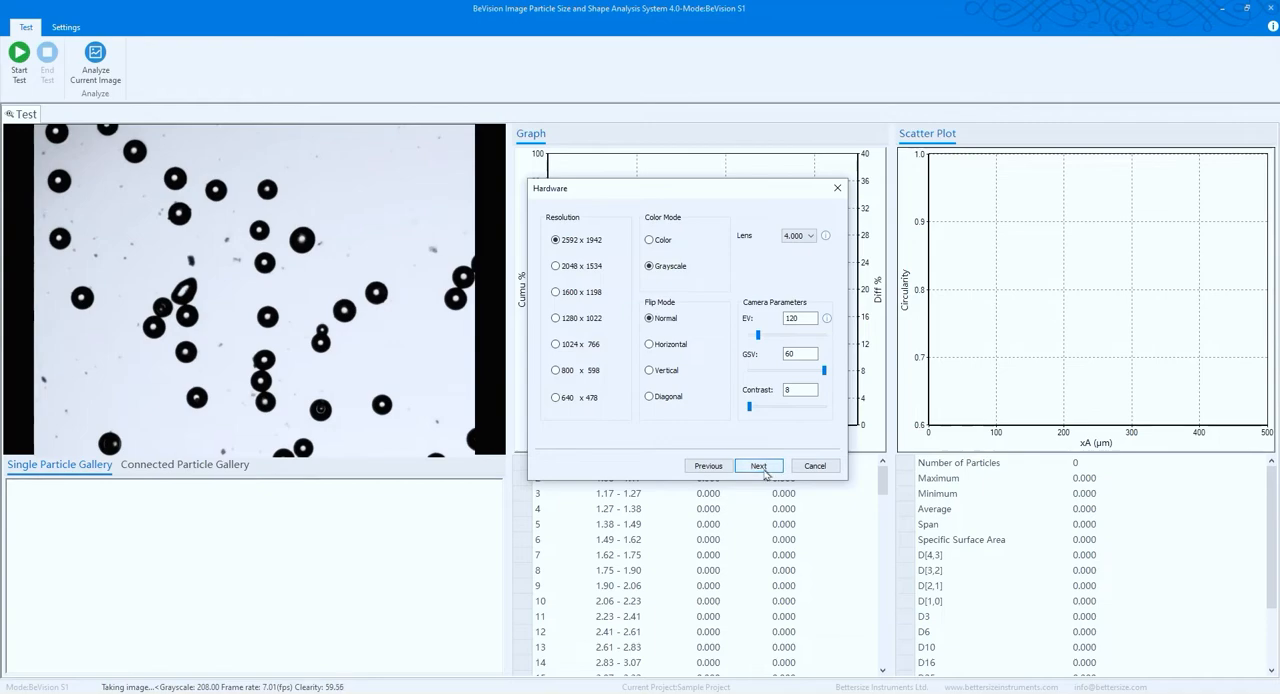
click(758, 466)
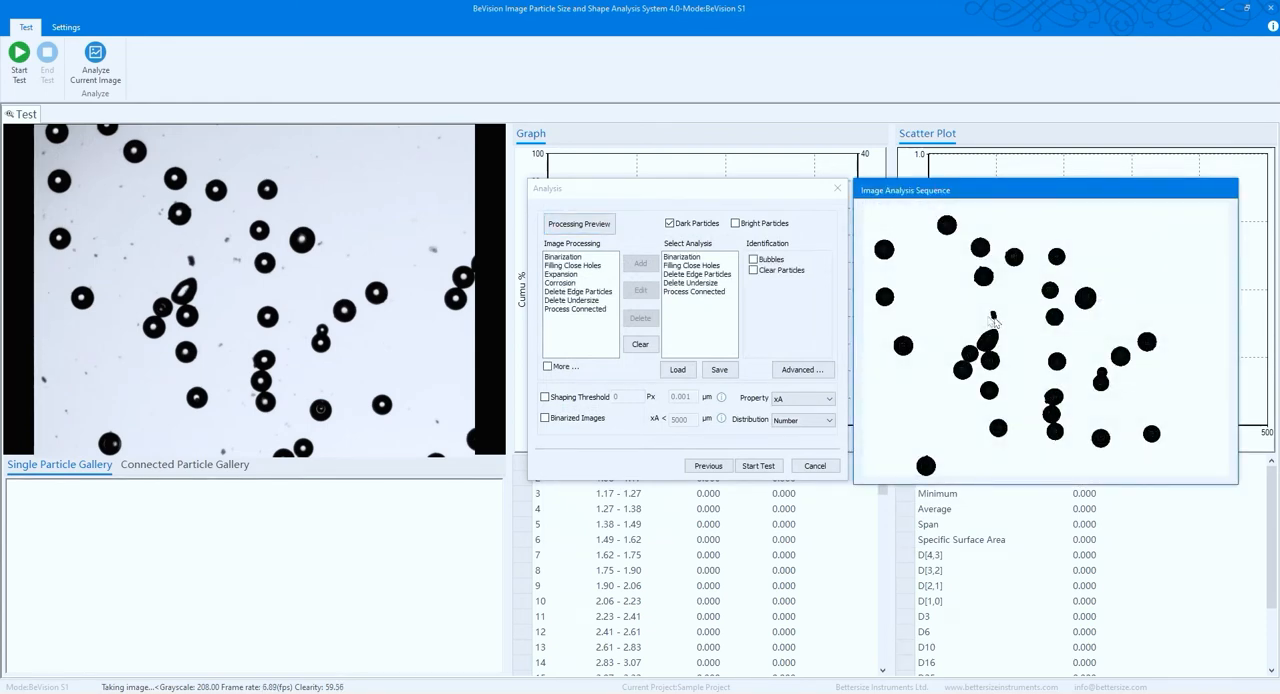
Step through the processing preview (Filling Close Holes) and confirm the auto-delete undersize thresholds.
click(640, 344)
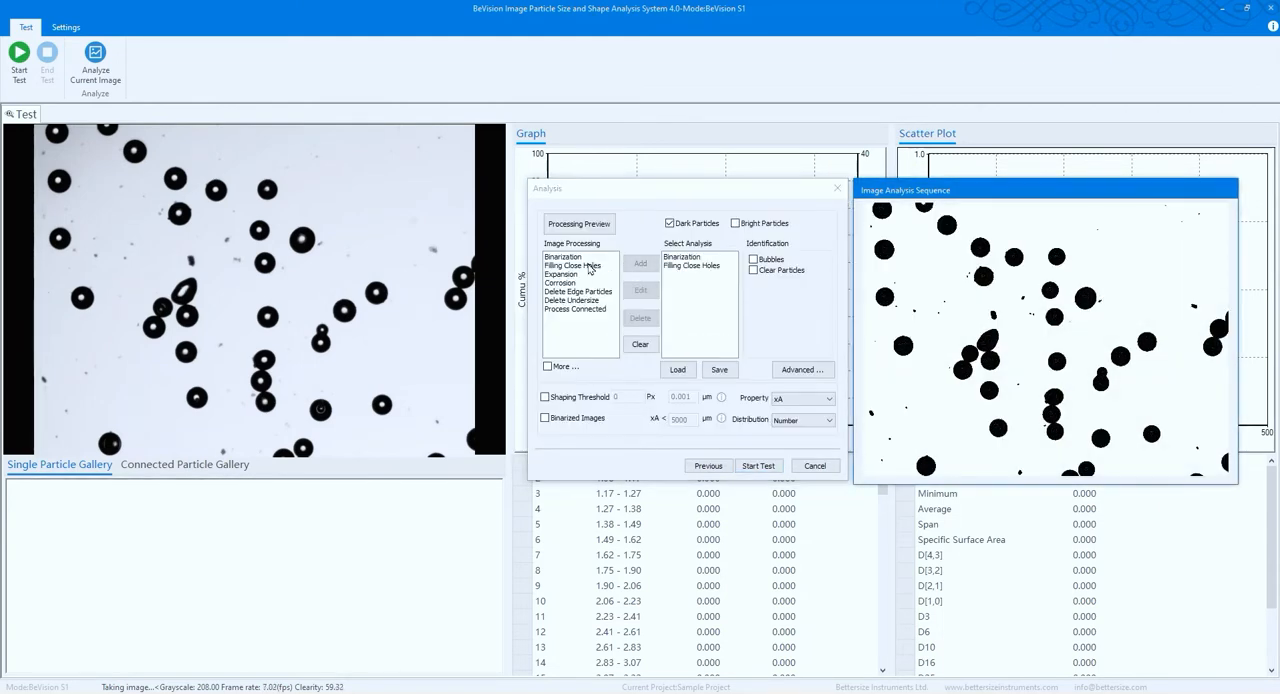
click(640, 318)
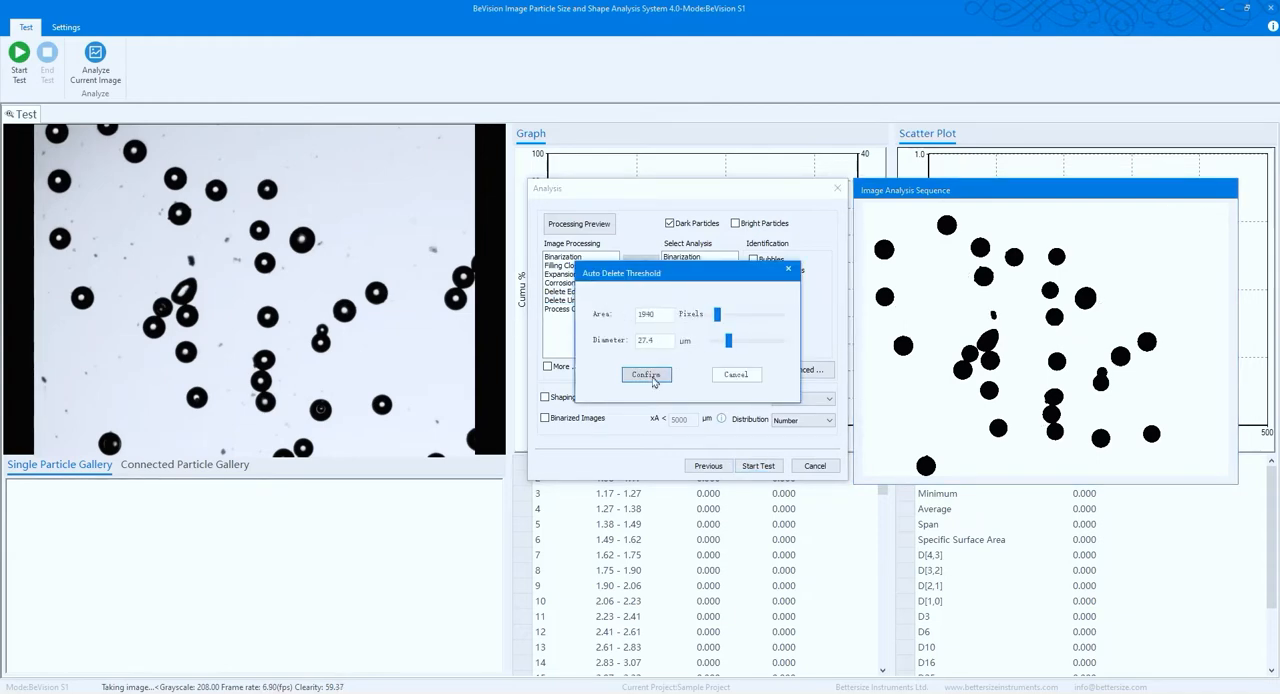
click(646, 374)
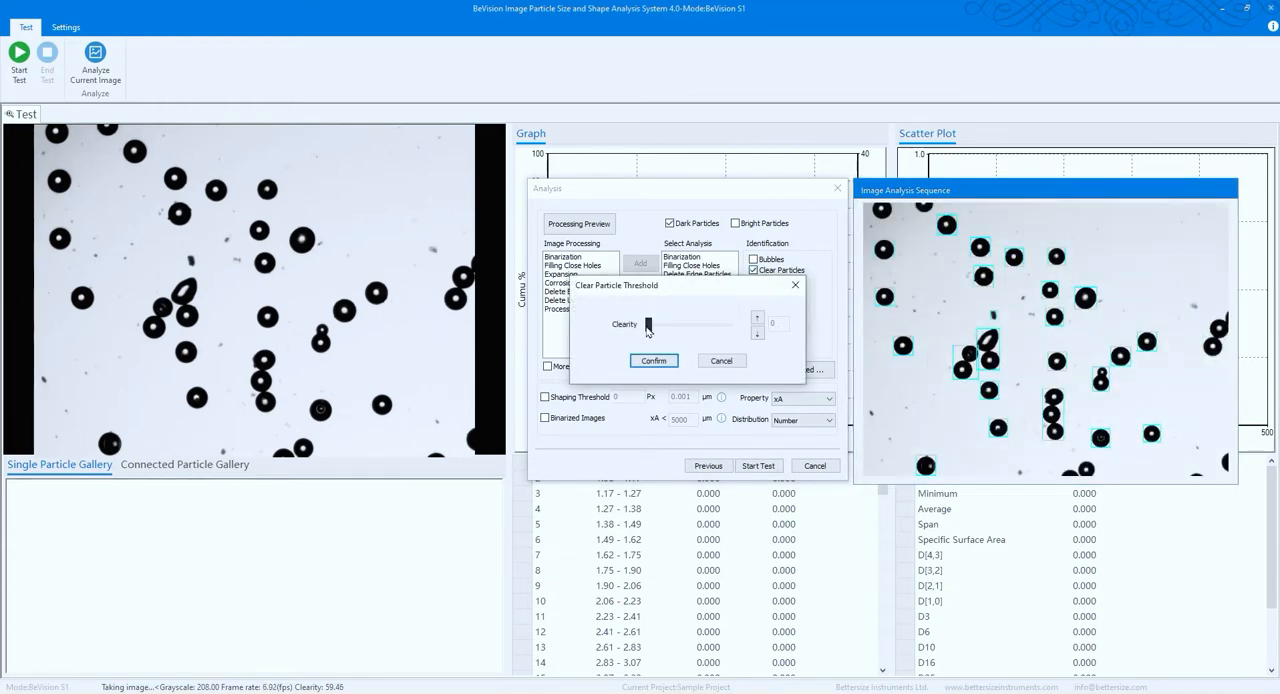
Set the Clear Particle clarity threshold to 51, confirm it and start the particle size test.
drag(647, 324, 663, 324)
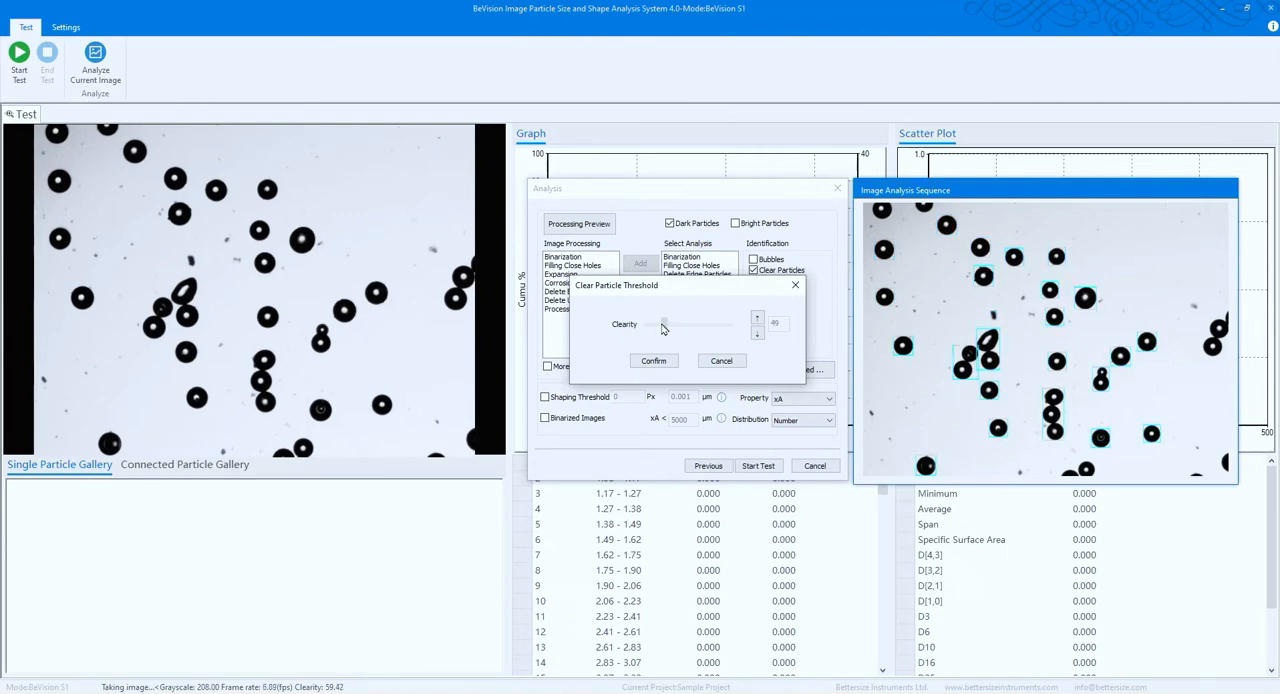
drag(700, 324, 664, 324)
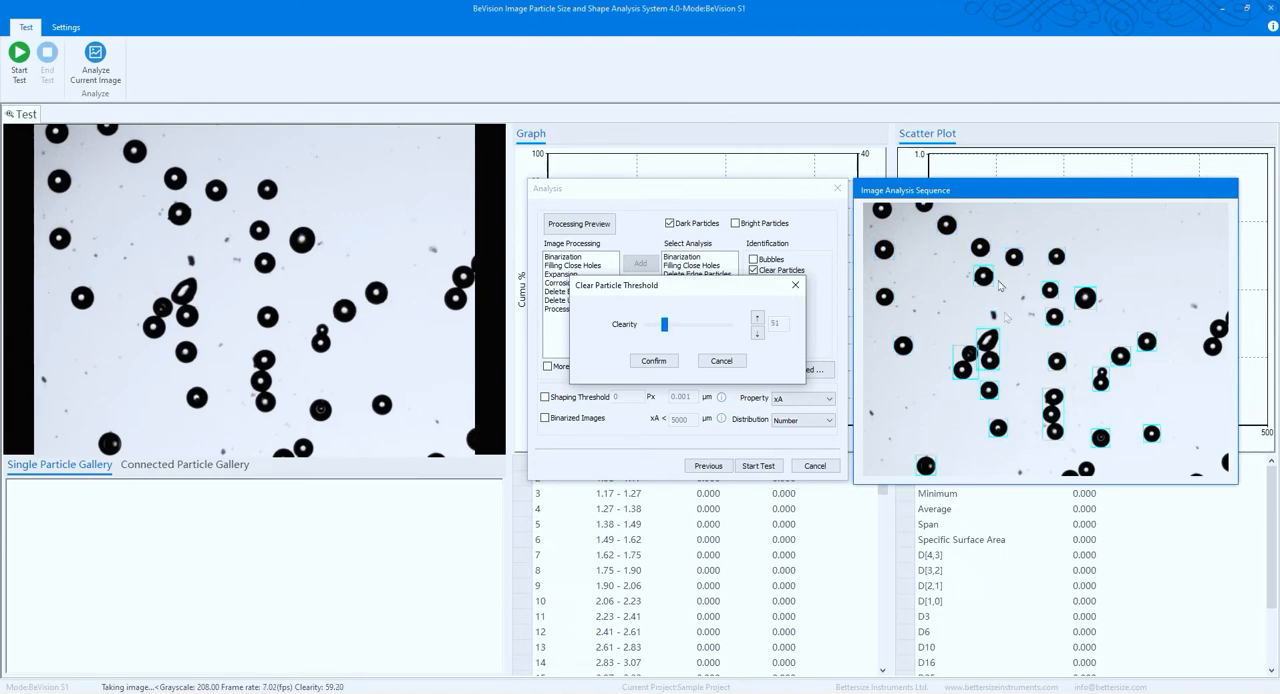
click(653, 361)
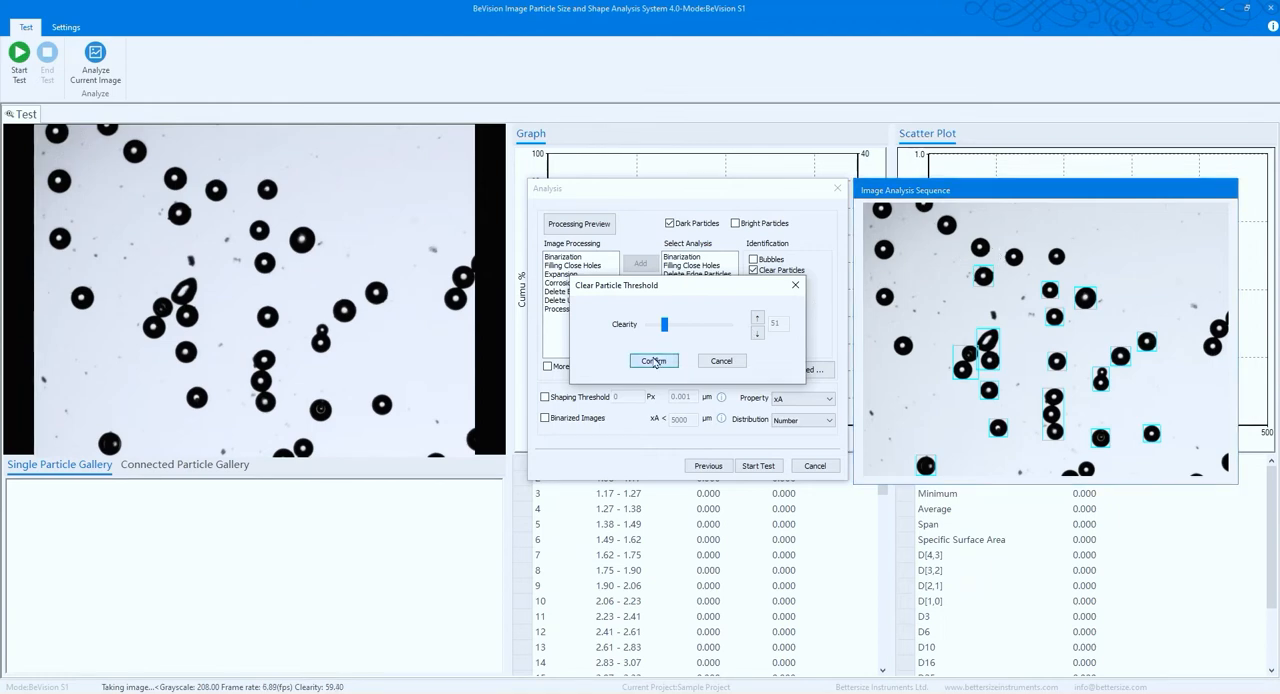
click(653, 360)
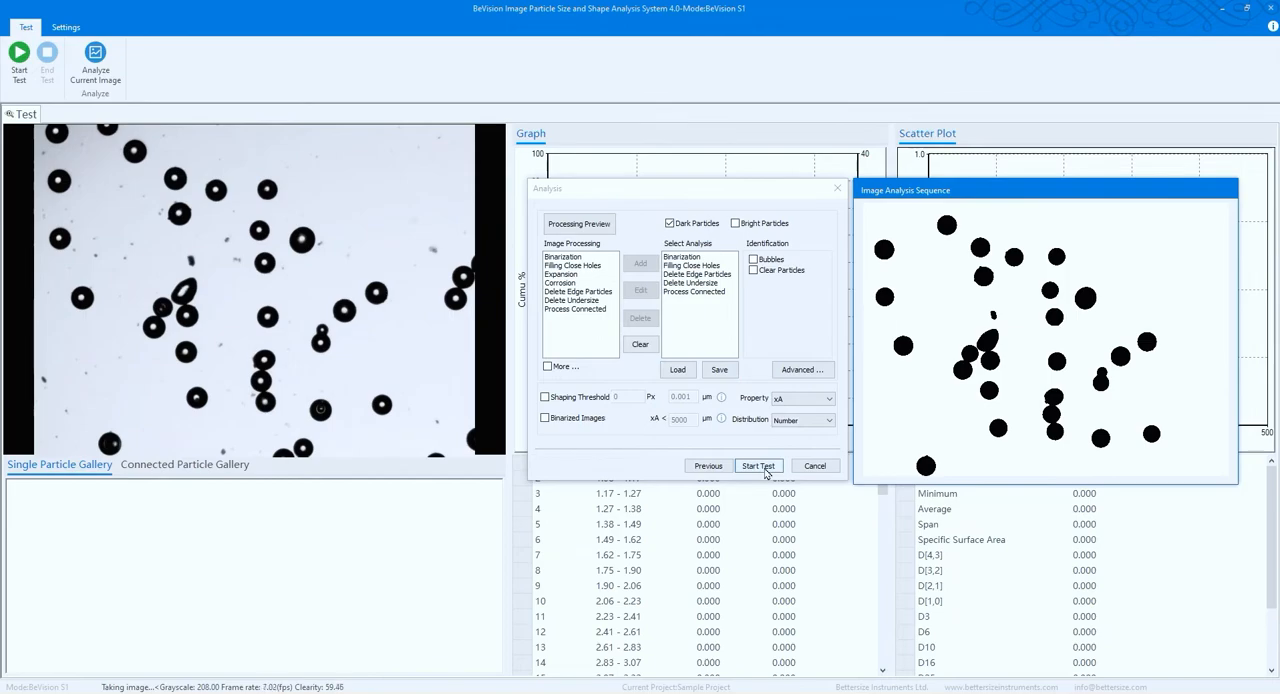
click(758, 466)
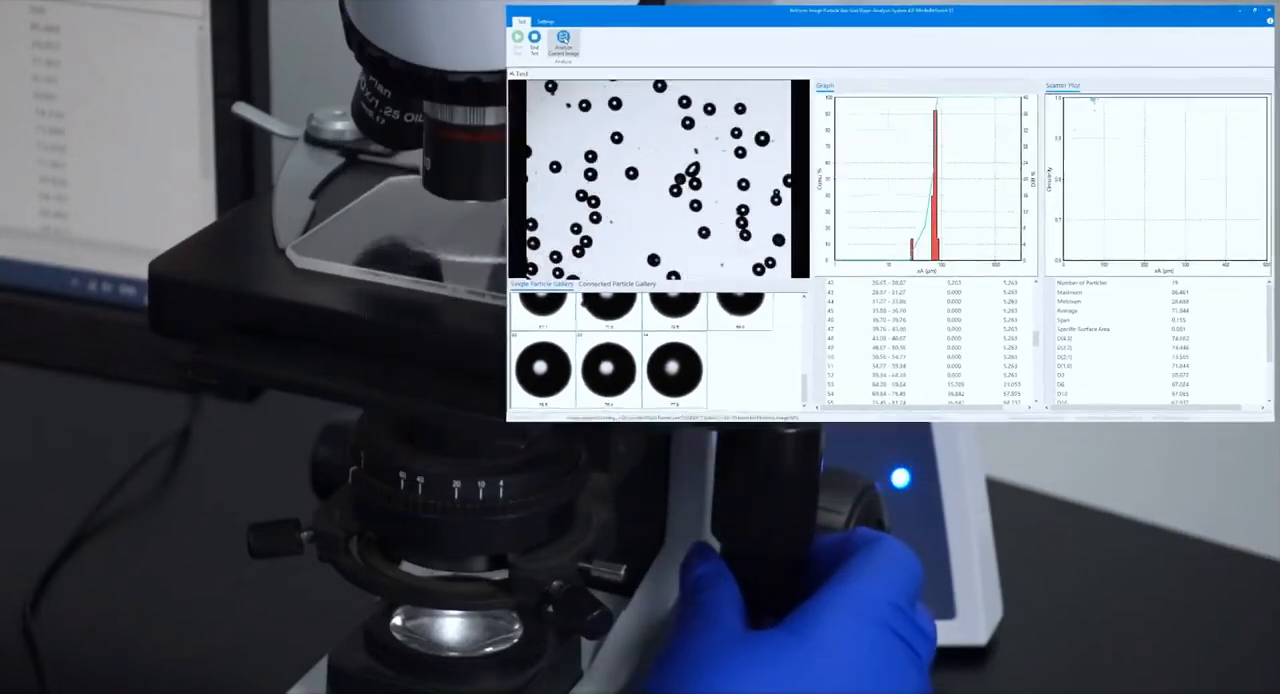
Let the test collect 223 glass-bead particles, then end it keeping the results.
click(1257, 11)
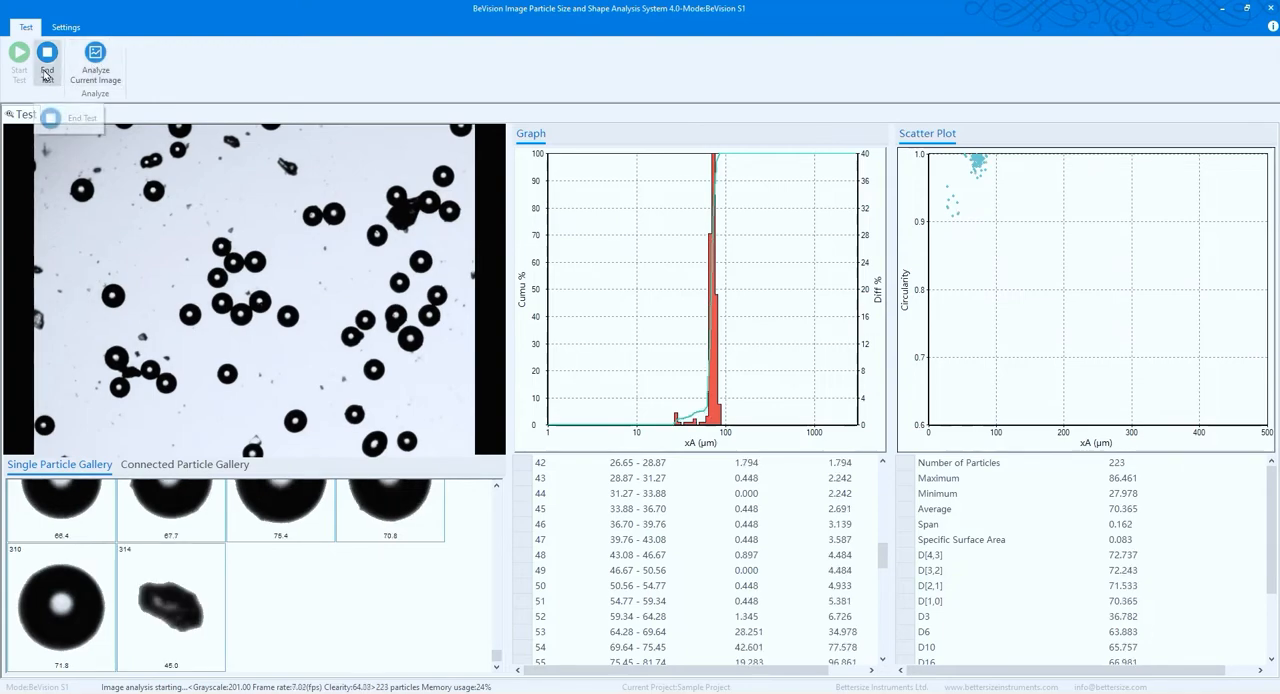
click(47, 60)
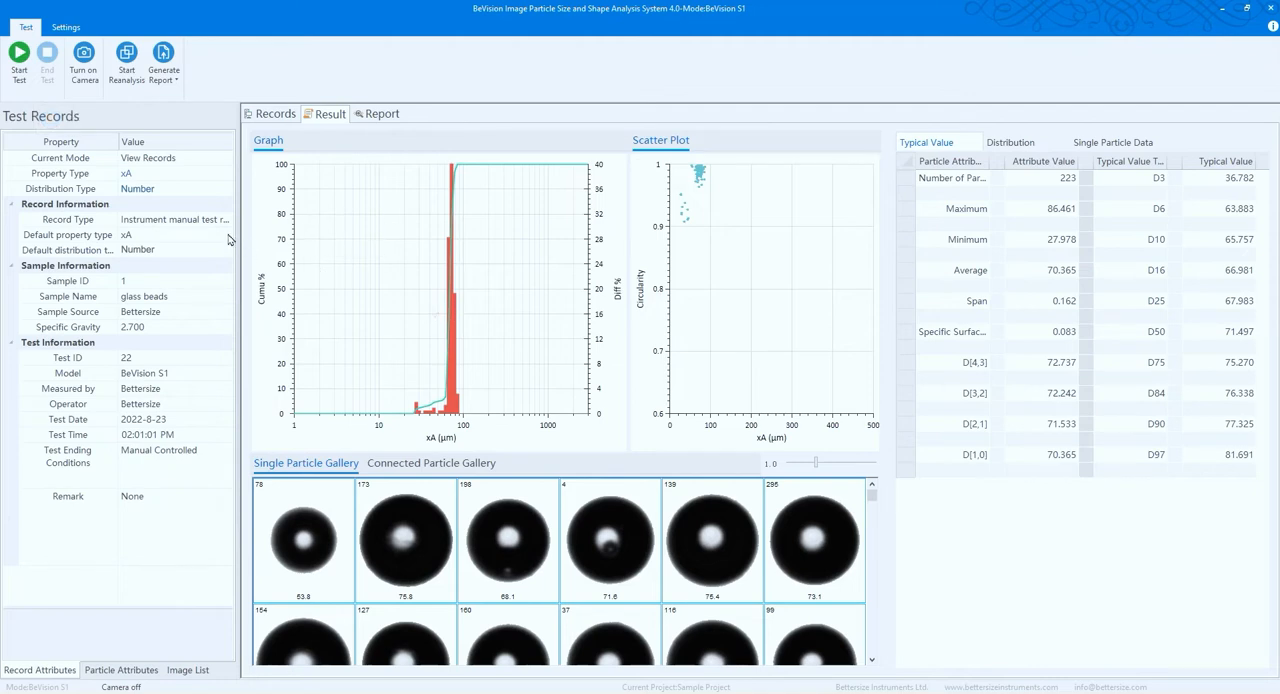
Show particle 78's attributes and check the record's sample details and distribution type setting.
click(303, 540)
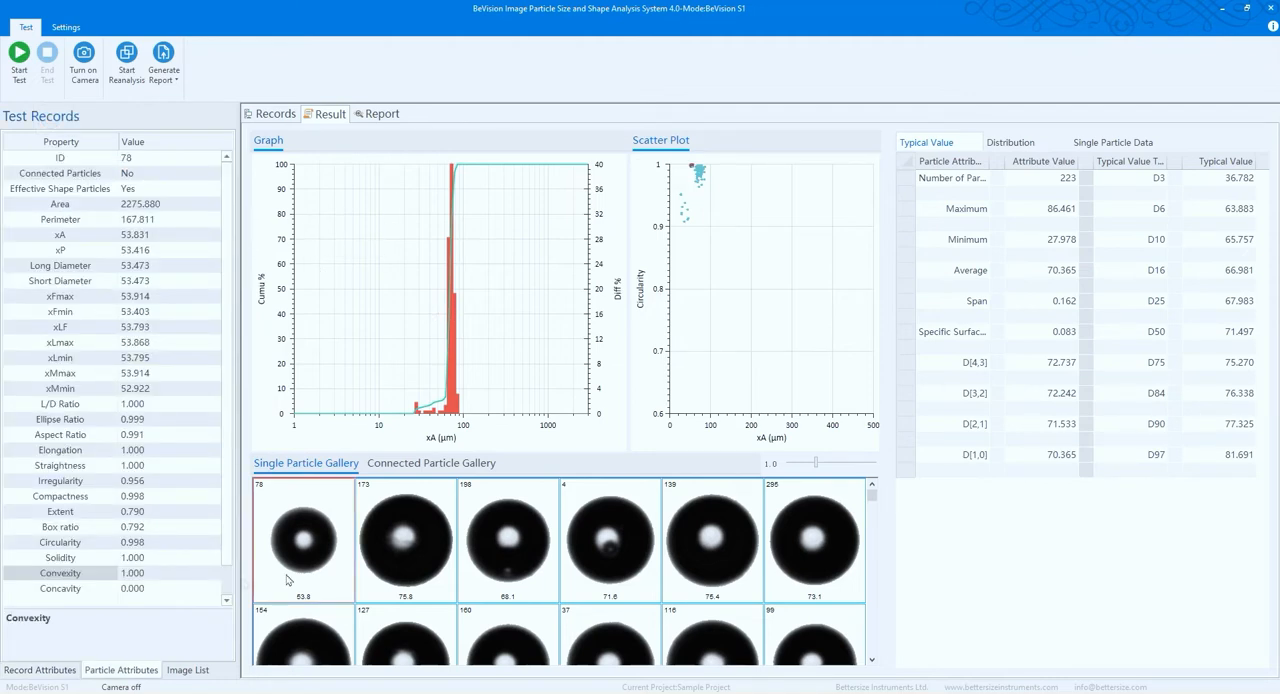
mouse_move(438, 568)
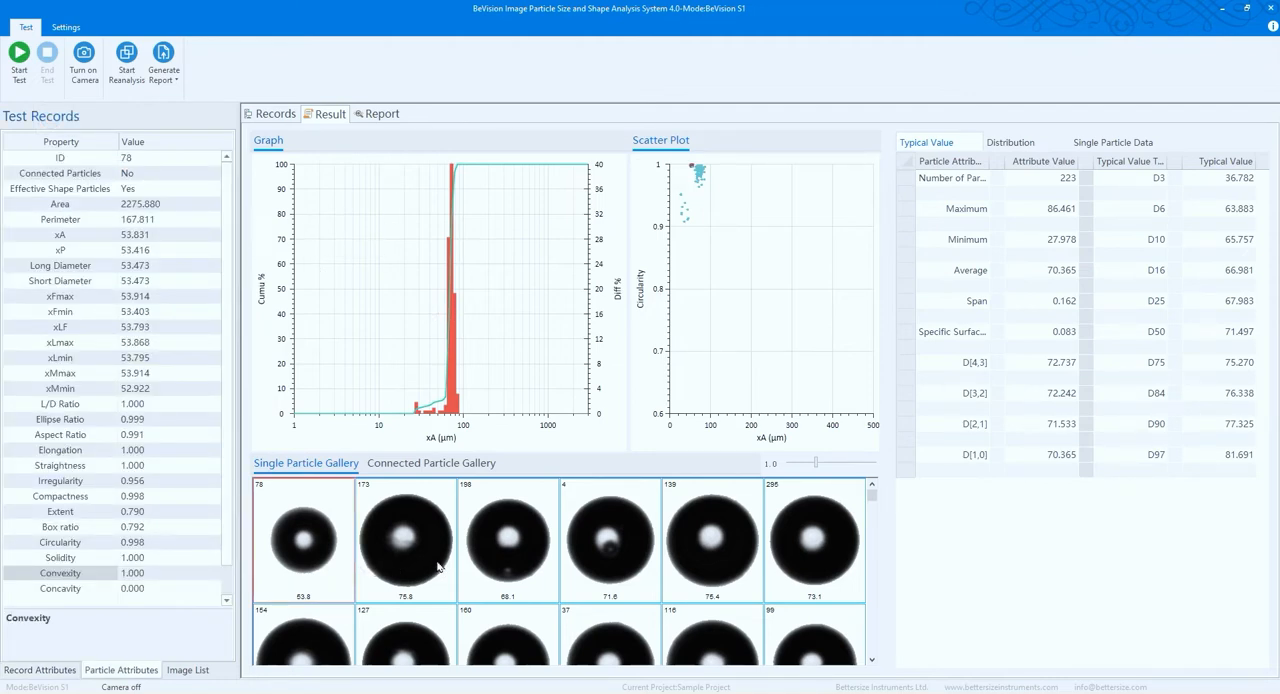
click(40, 670)
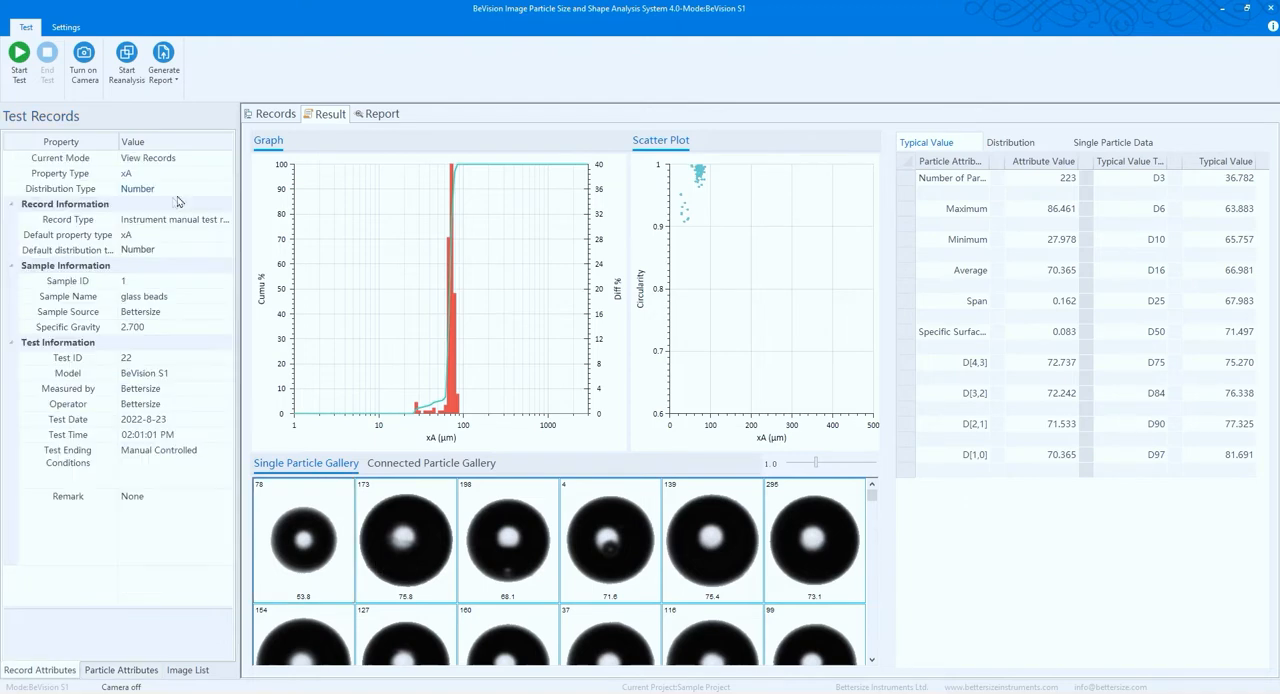
mouse_move(179, 203)
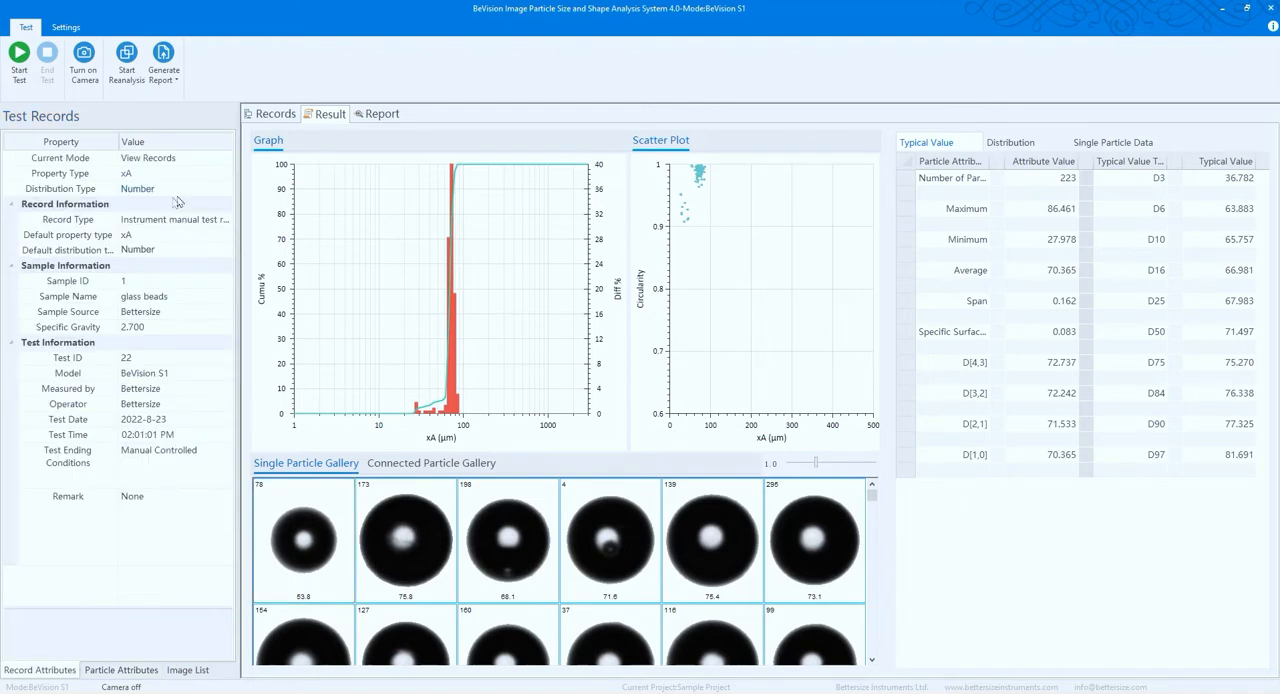
click(223, 188)
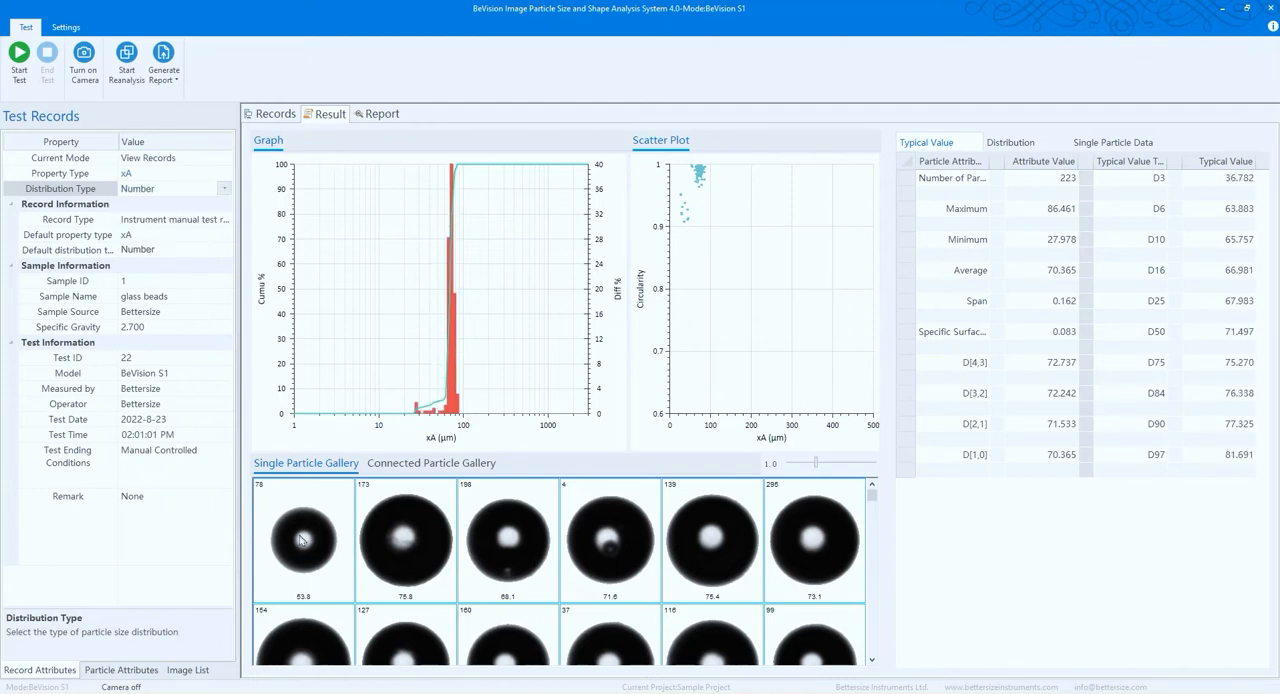
click(302, 540)
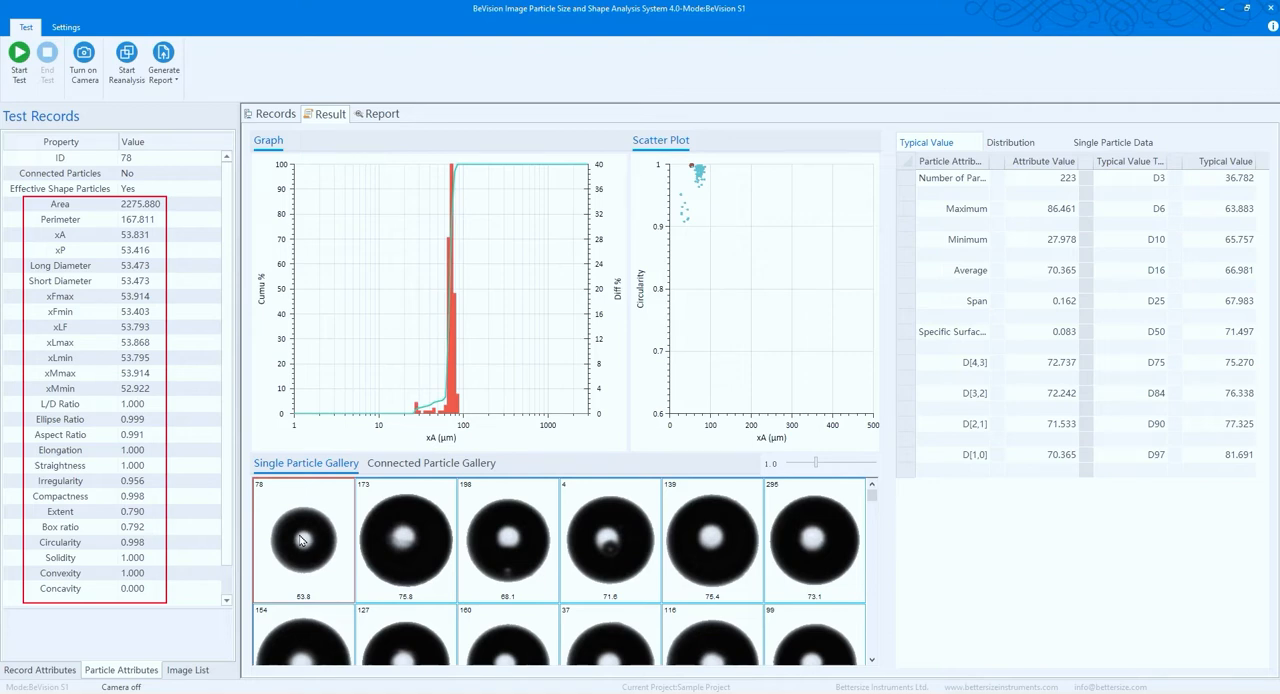
mouse_move(270, 537)
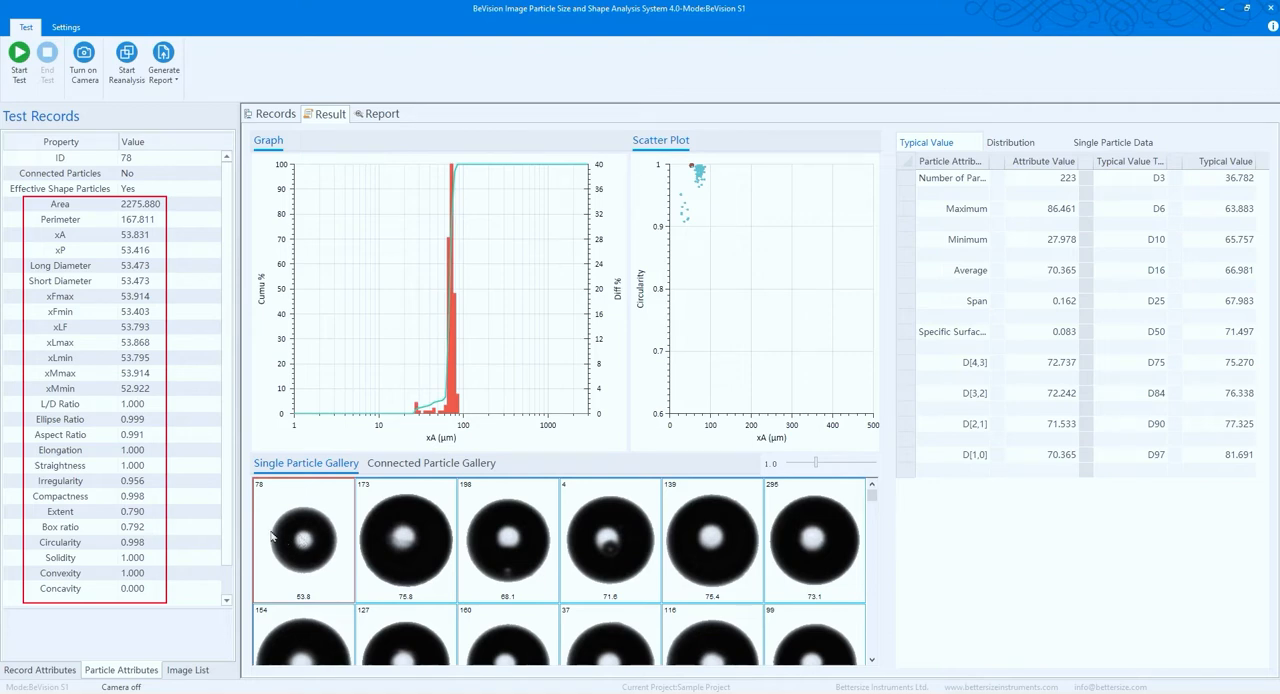
mouse_move(98, 446)
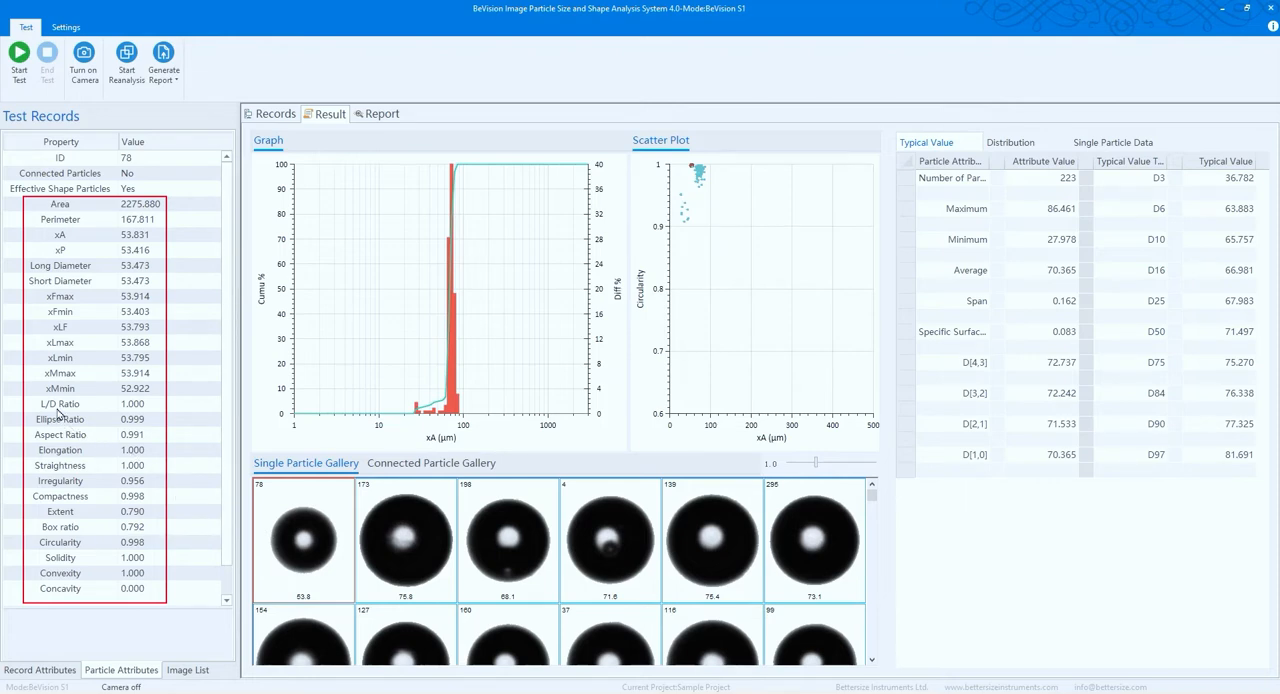
Read the L/D Ratio and Convexity attribute descriptions for particle 78 (both 1.000).
click(60, 404)
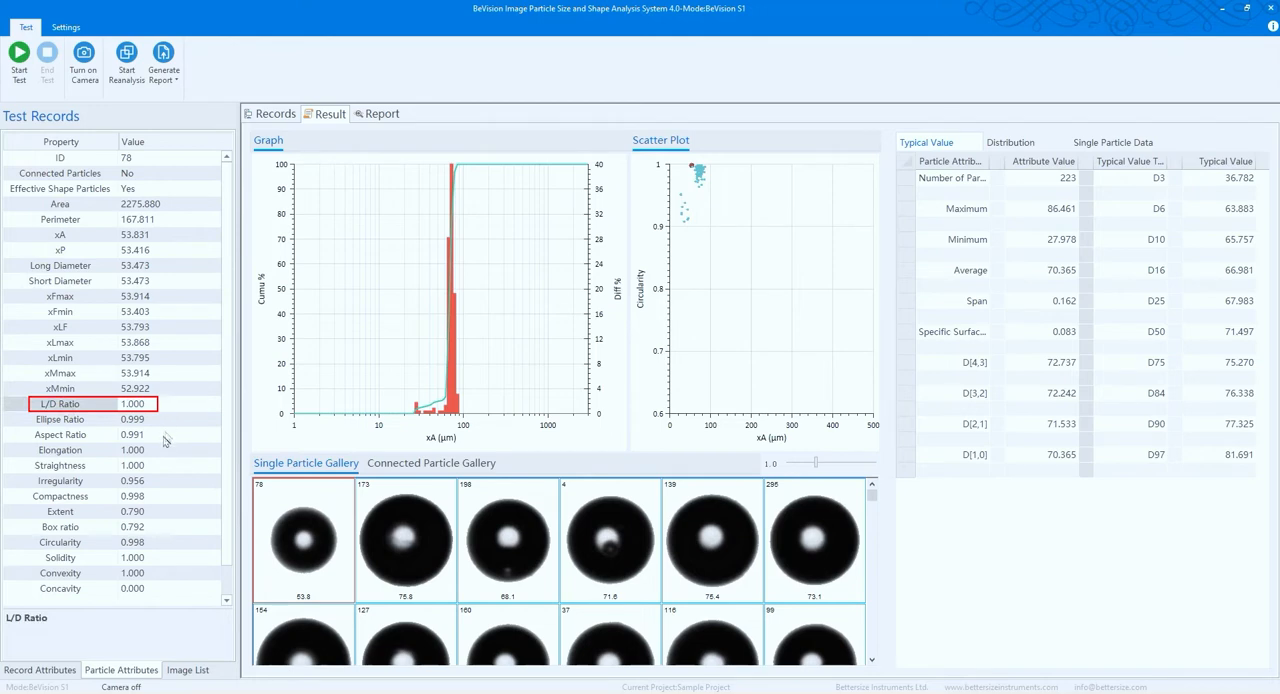
click(60, 573)
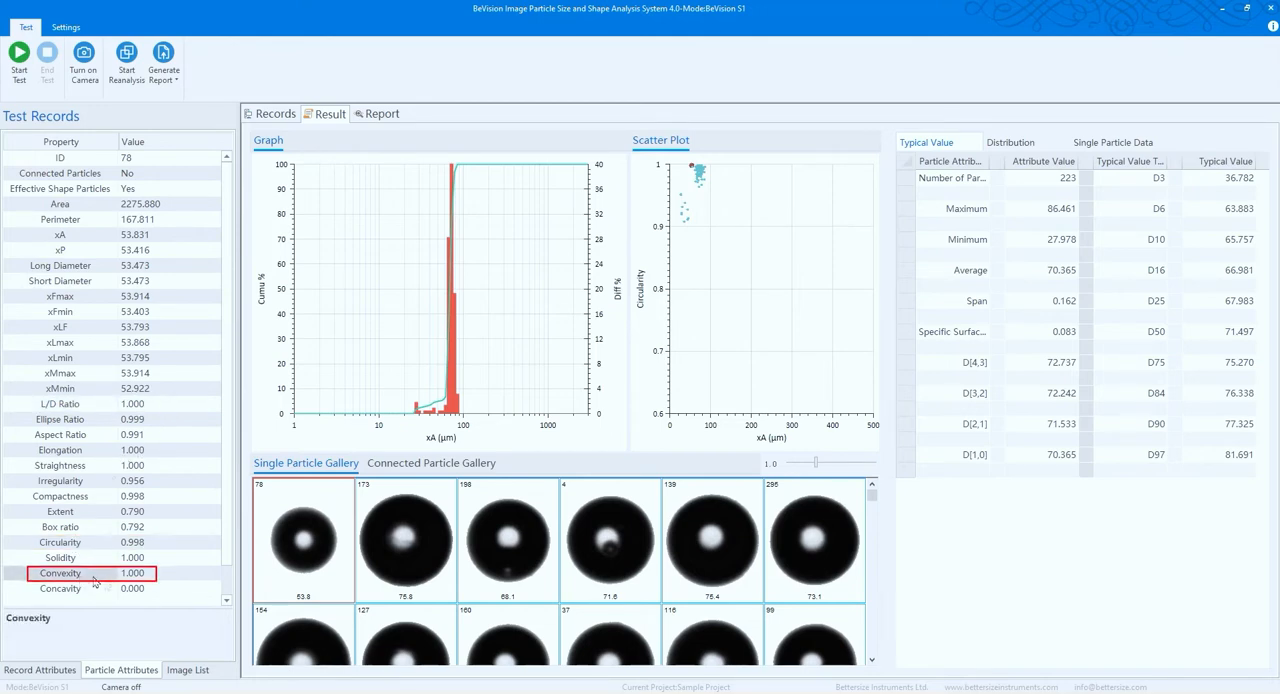
click(66, 27)
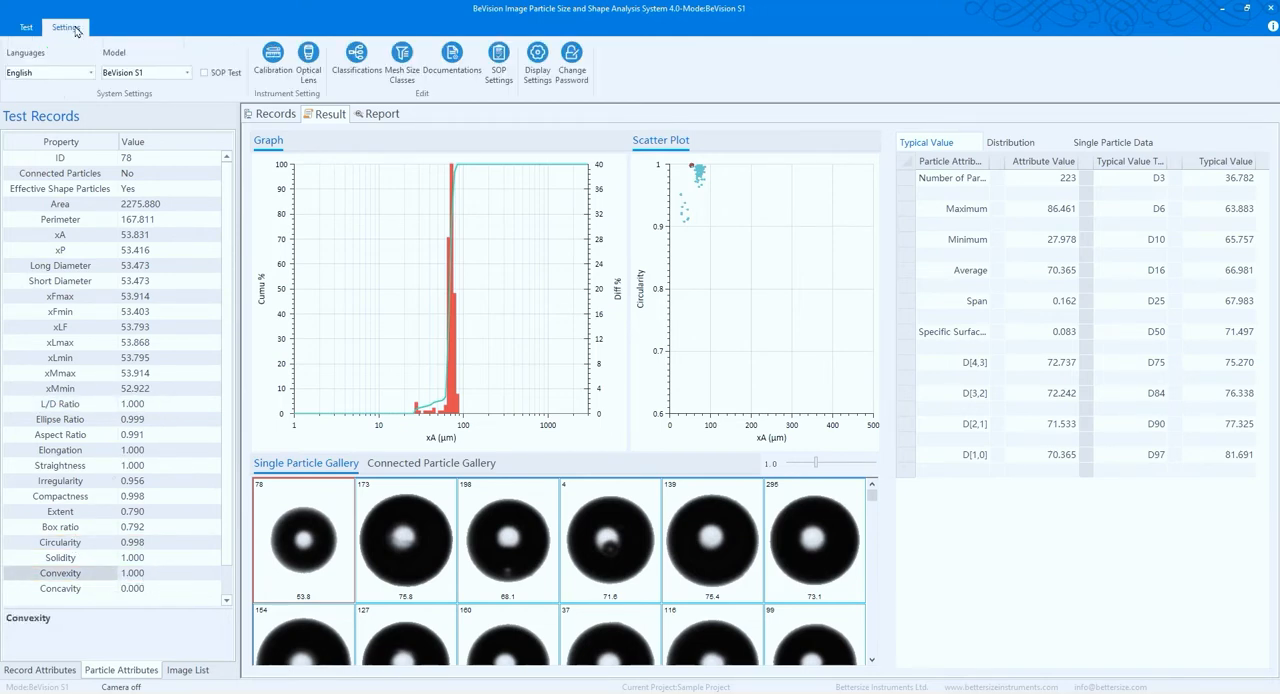
Sort the particle gallery descending by a chosen shape property and generate the analysis report.
click(537, 58)
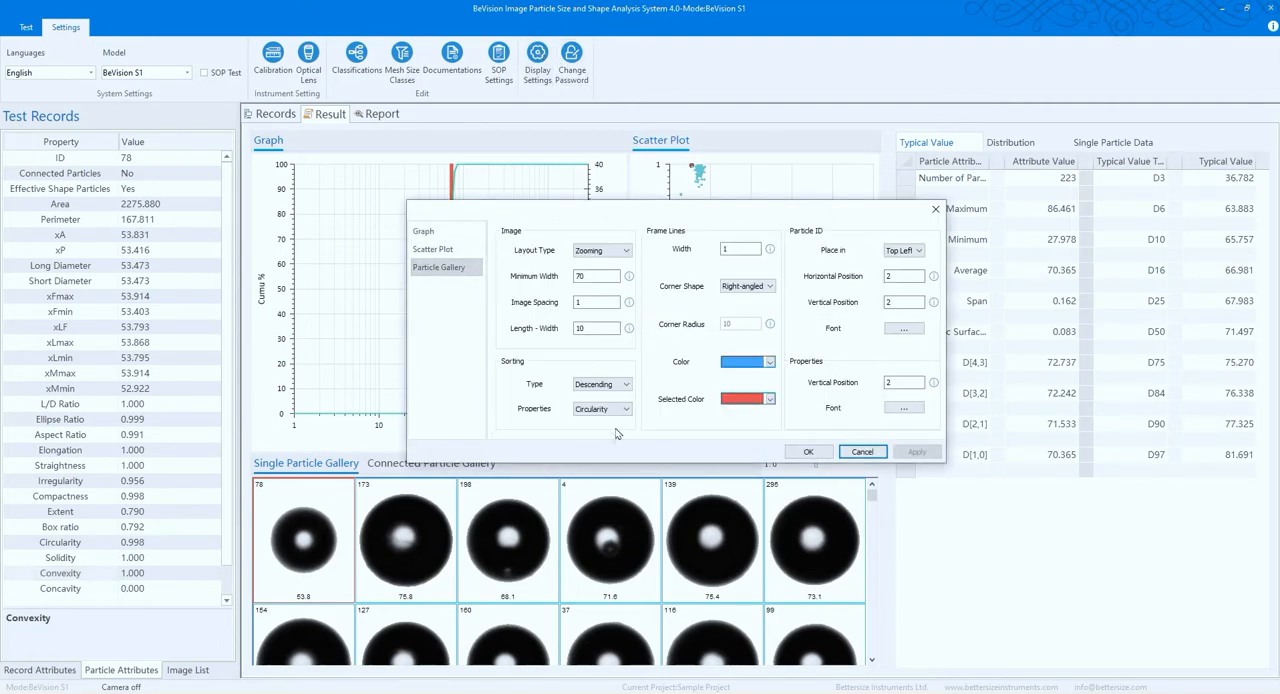
click(625, 408)
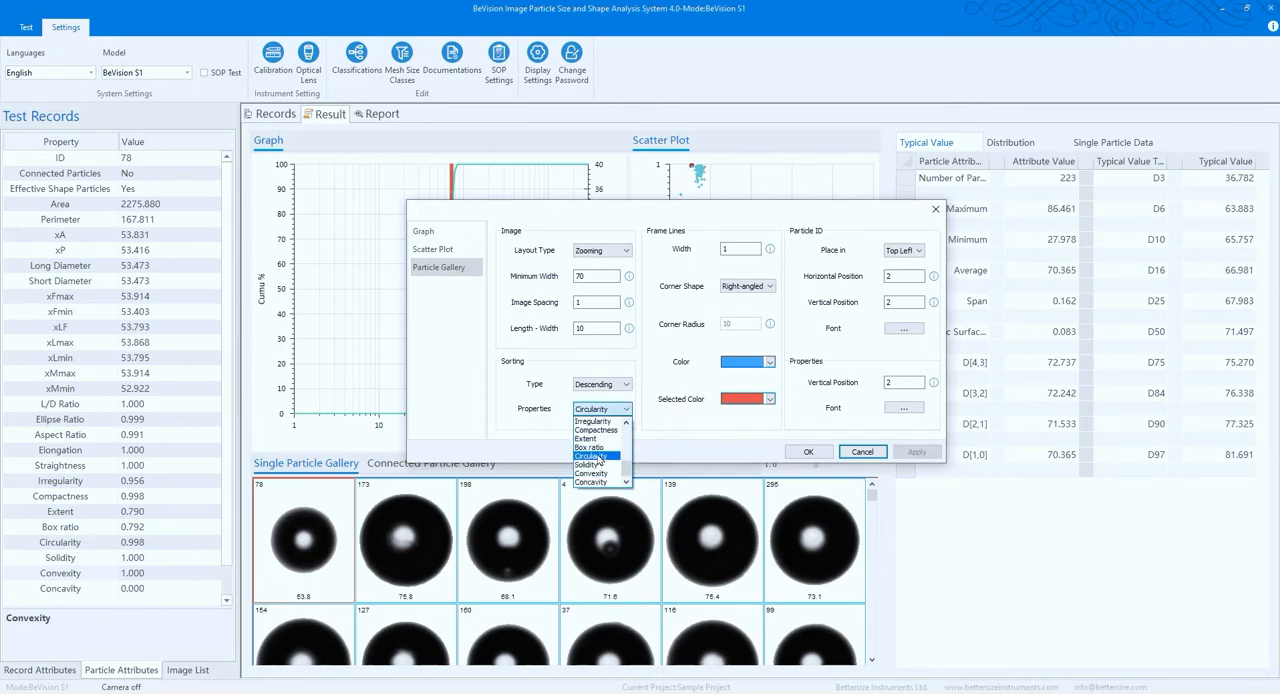
click(590, 456)
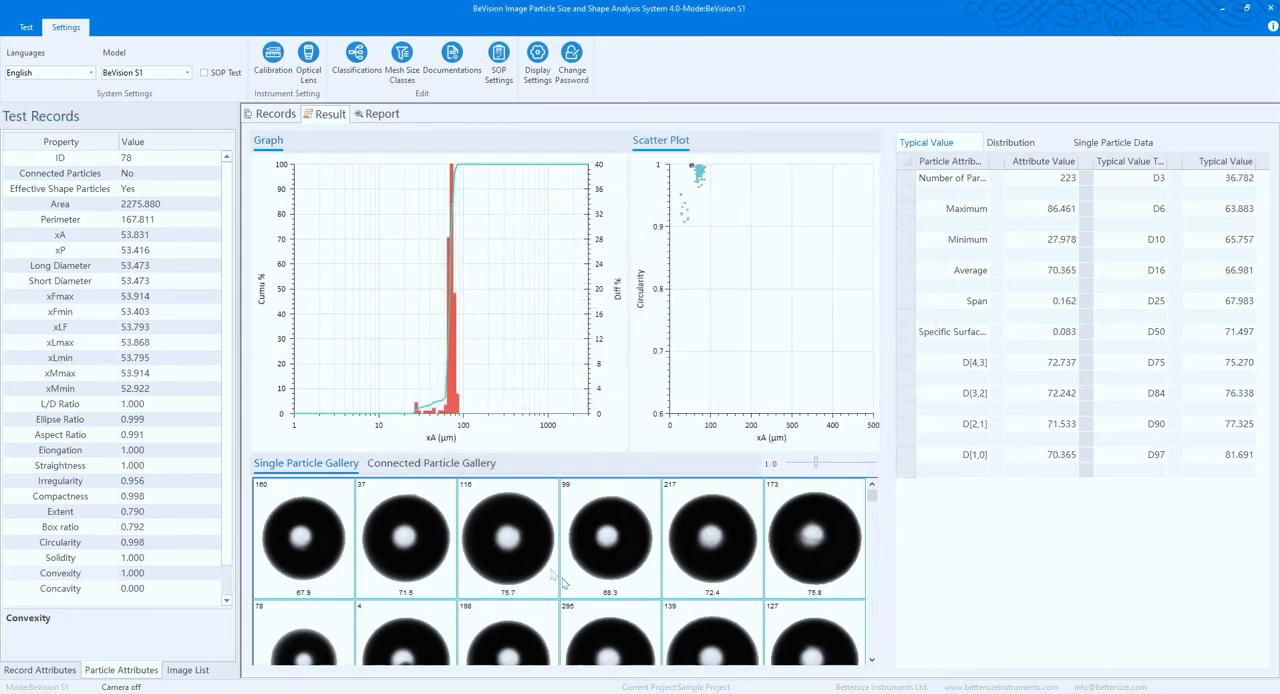
click(378, 113)
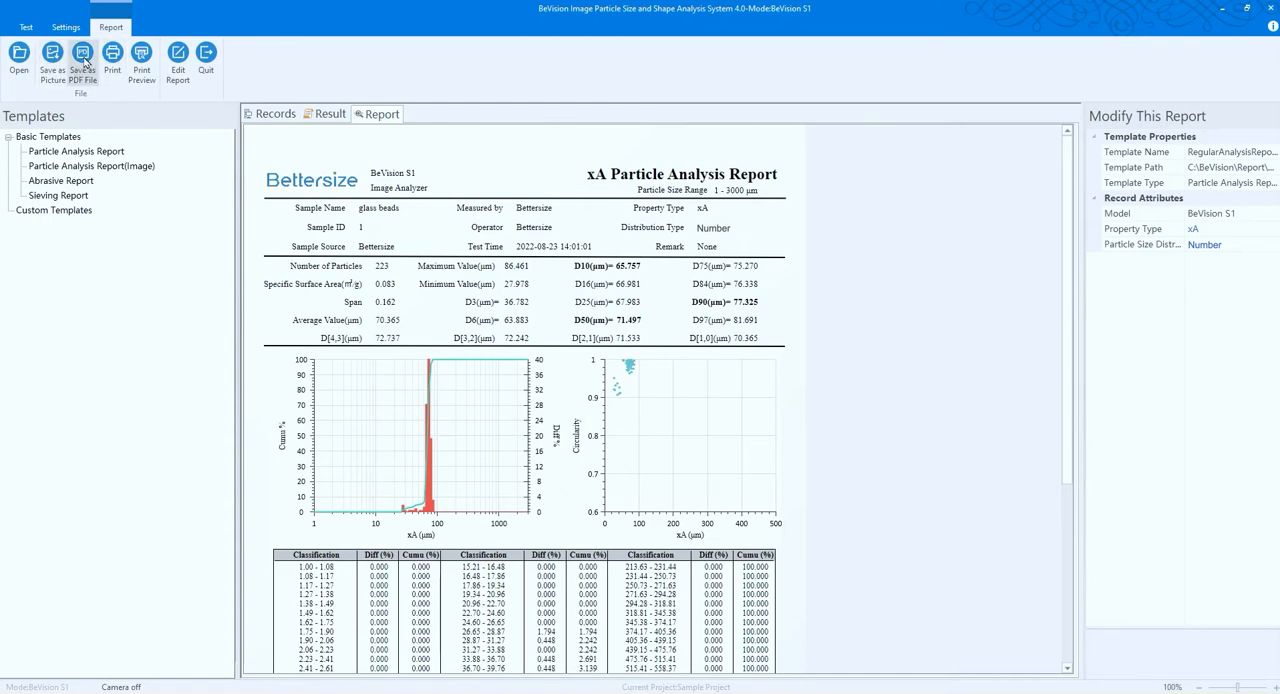
Preview the particle-with-images, abrasive, sieving and custom report templates.
click(91, 165)
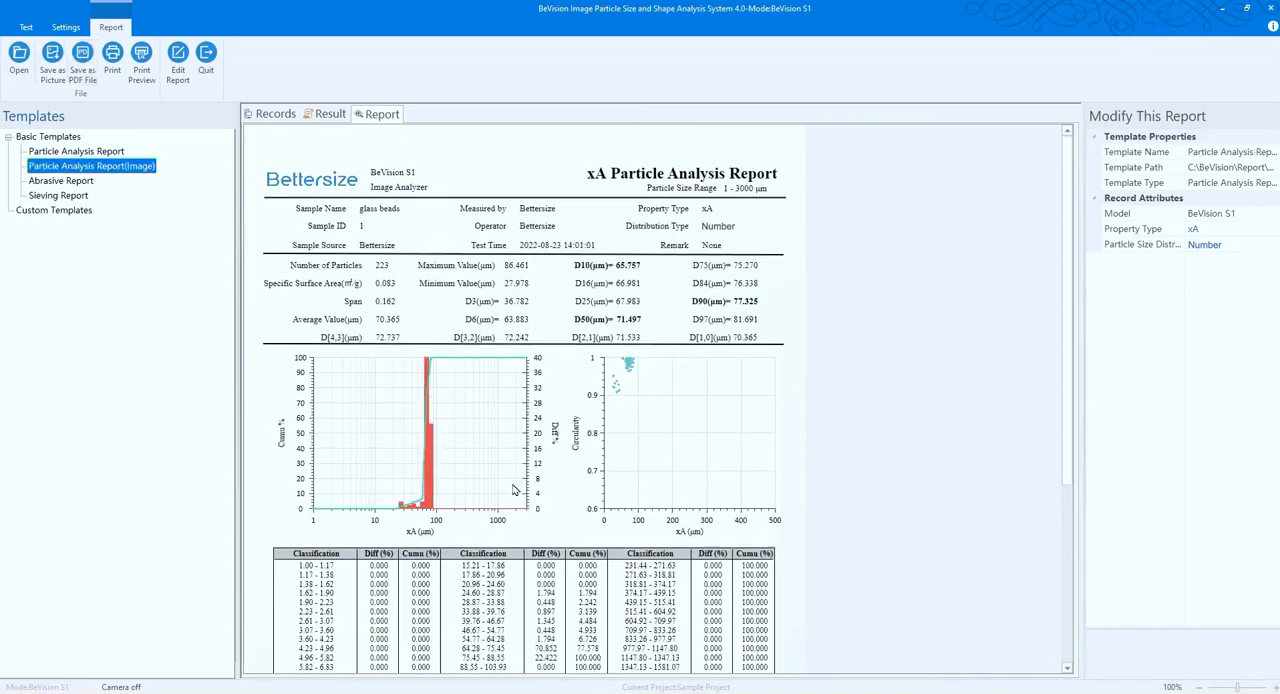
click(61, 180)
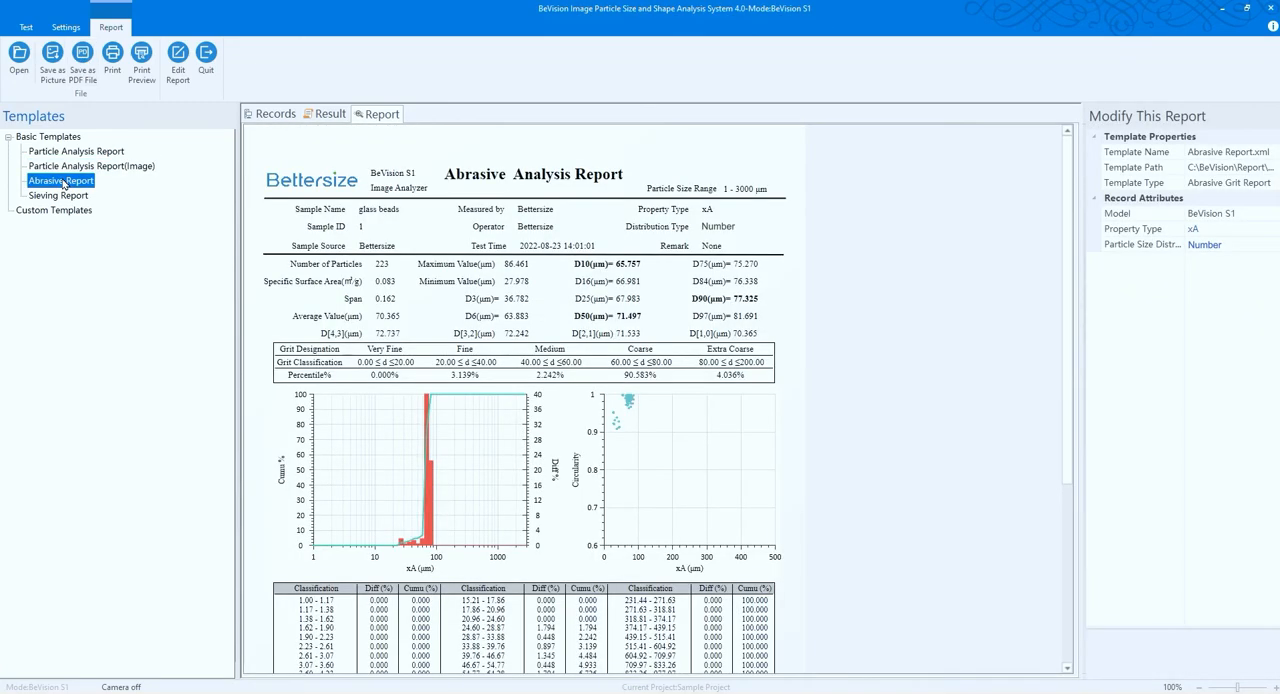
click(58, 195)
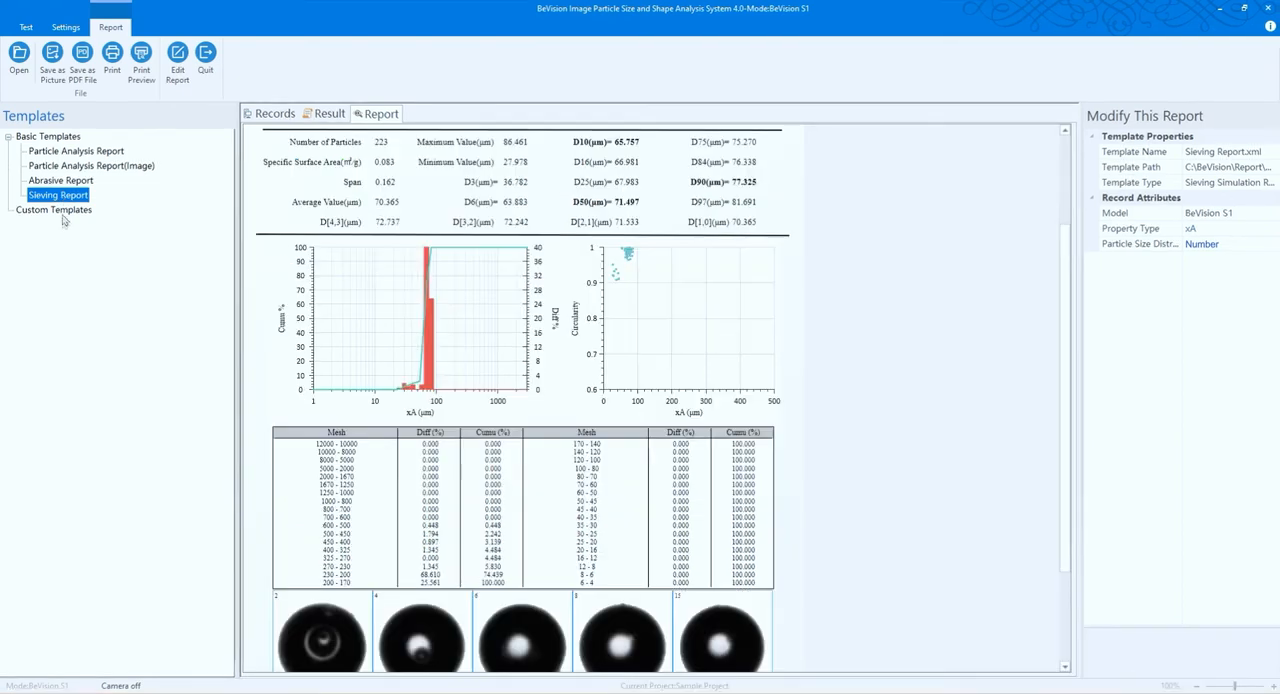
click(54, 210)
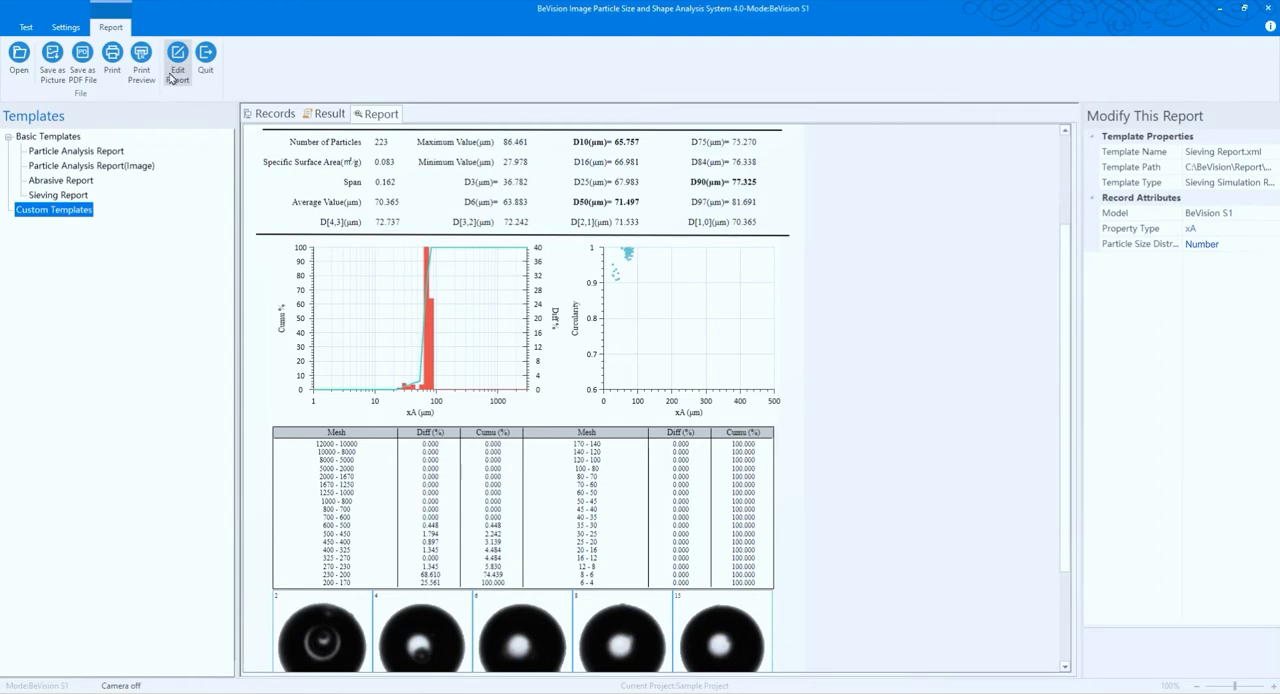
Enter report editing, quit without changes and return to the test records list.
click(177, 60)
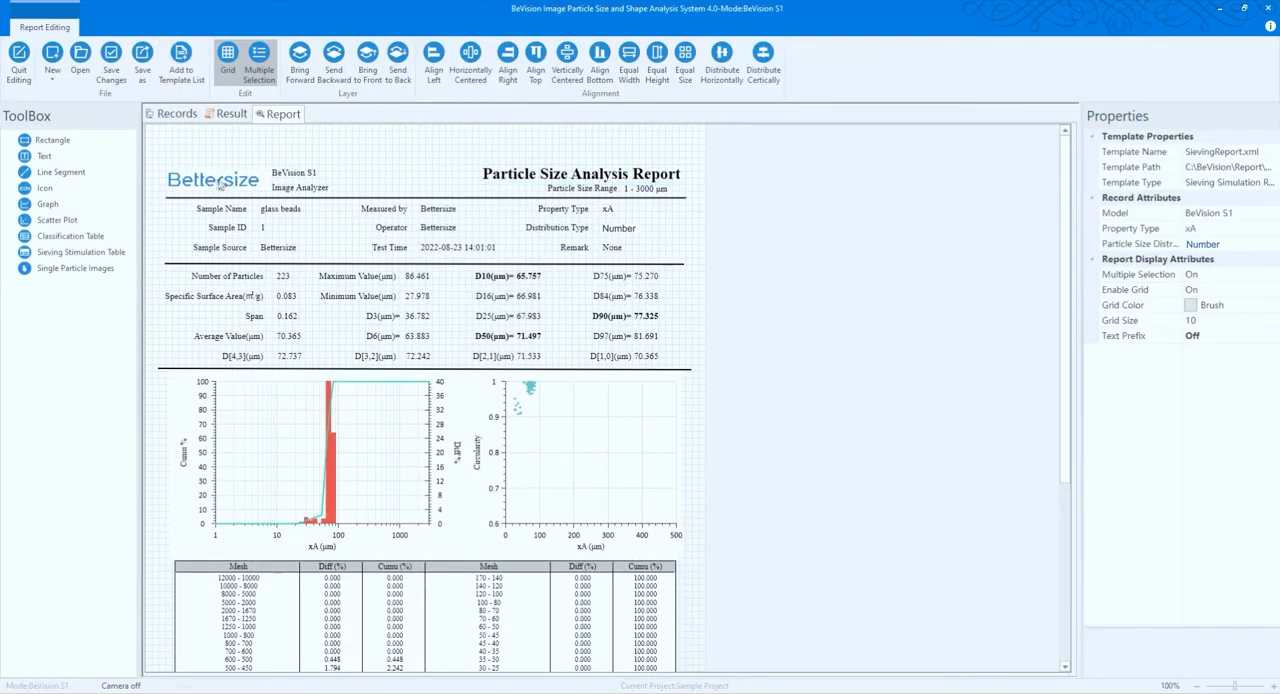
click(110, 27)
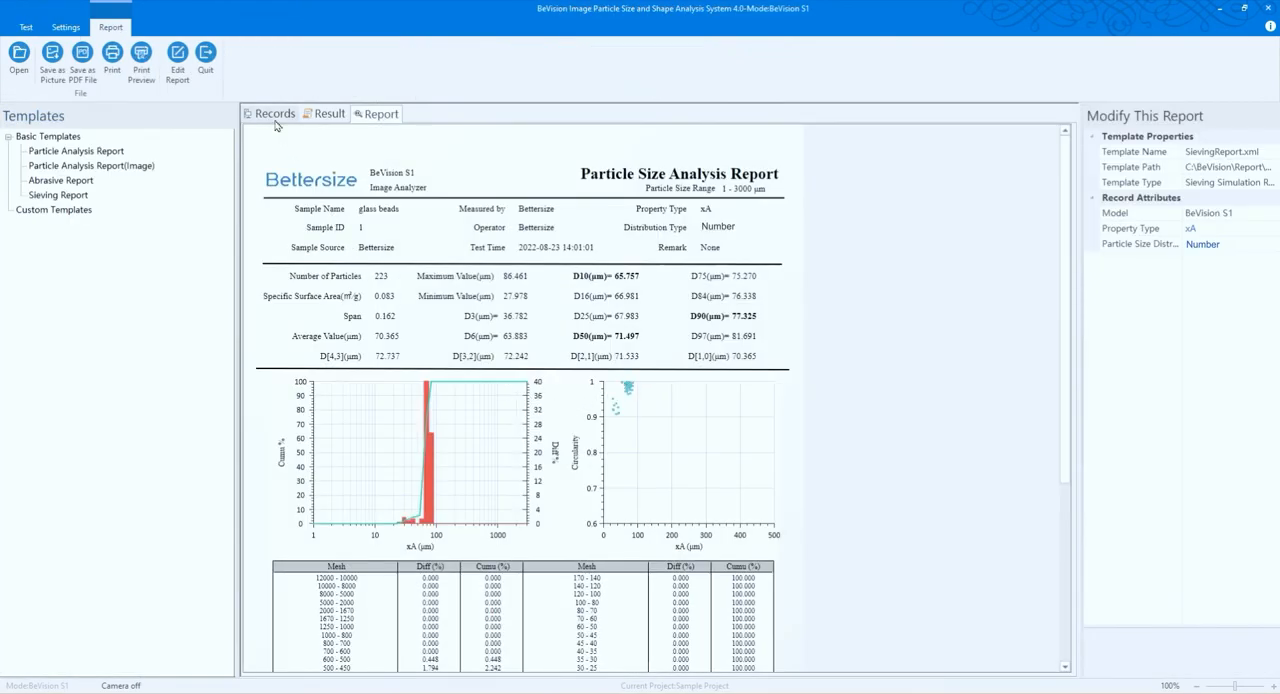
click(25, 27)
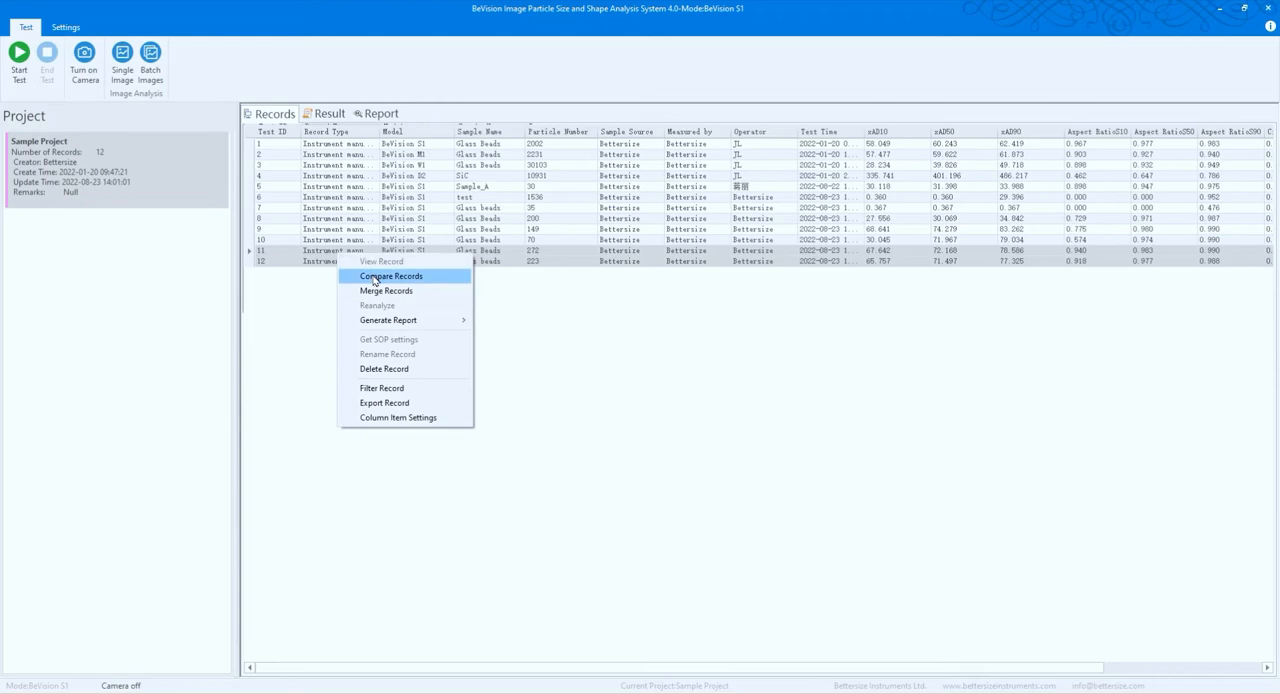
Compare the 20.Glass Beads and 22.glass beads records and show the comparative result report.
click(390, 276)
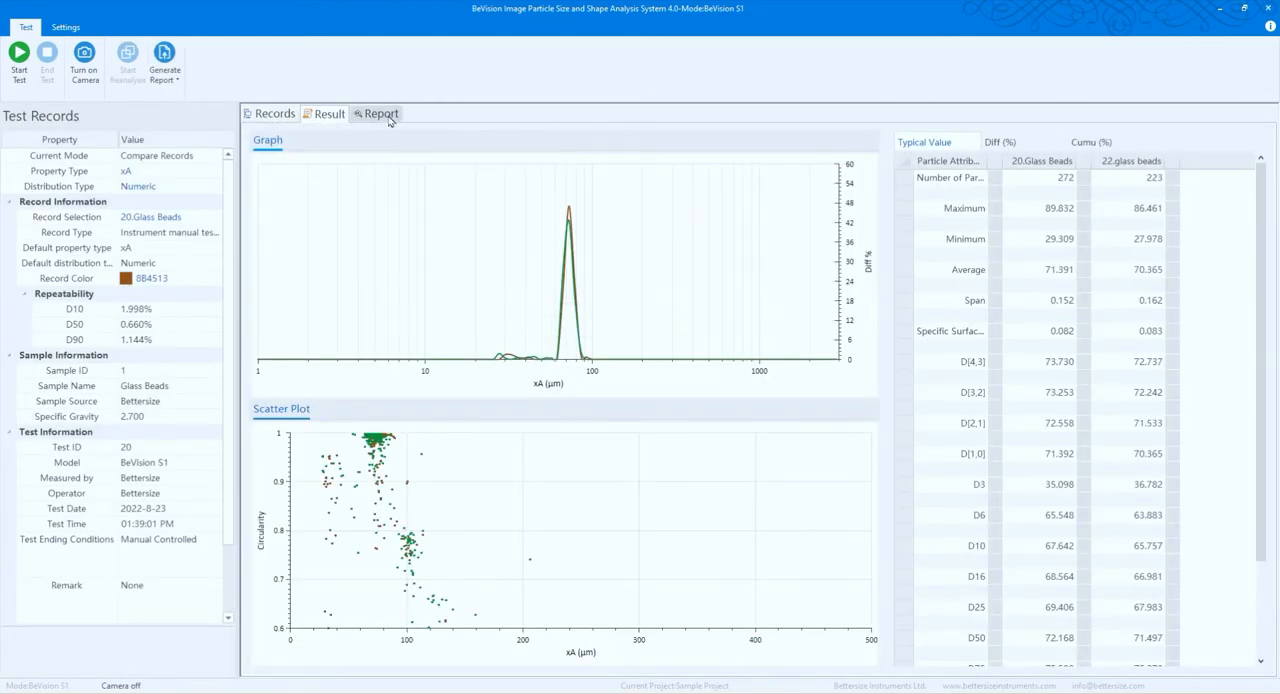
click(376, 113)
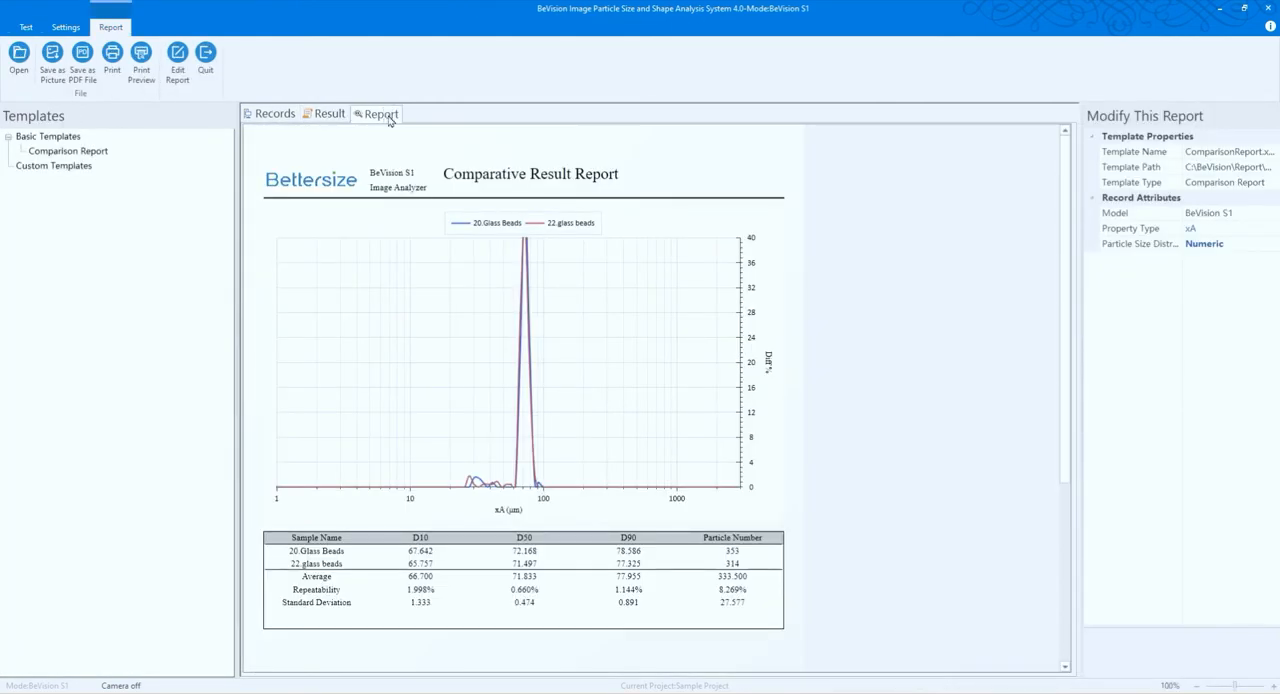